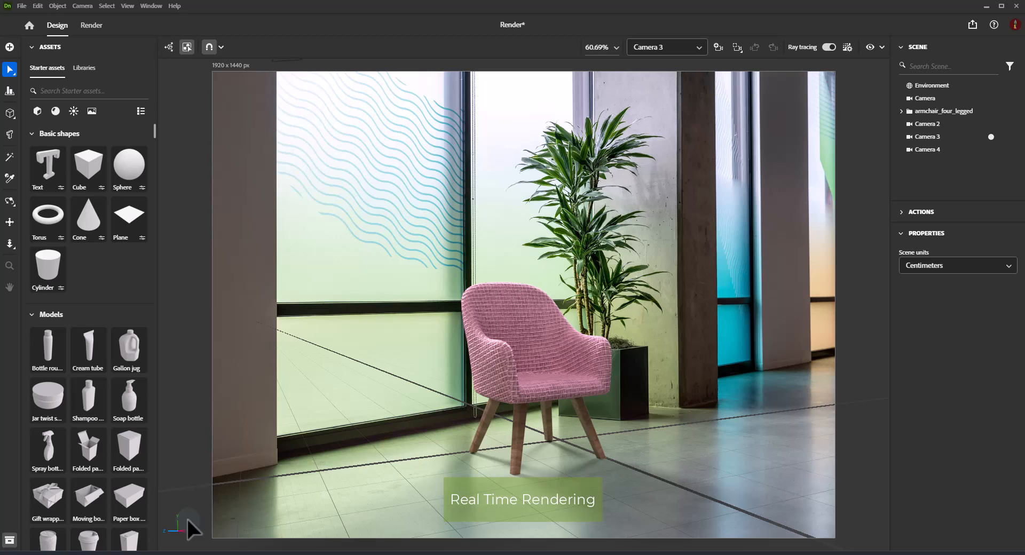
mouse_move(727, 30)
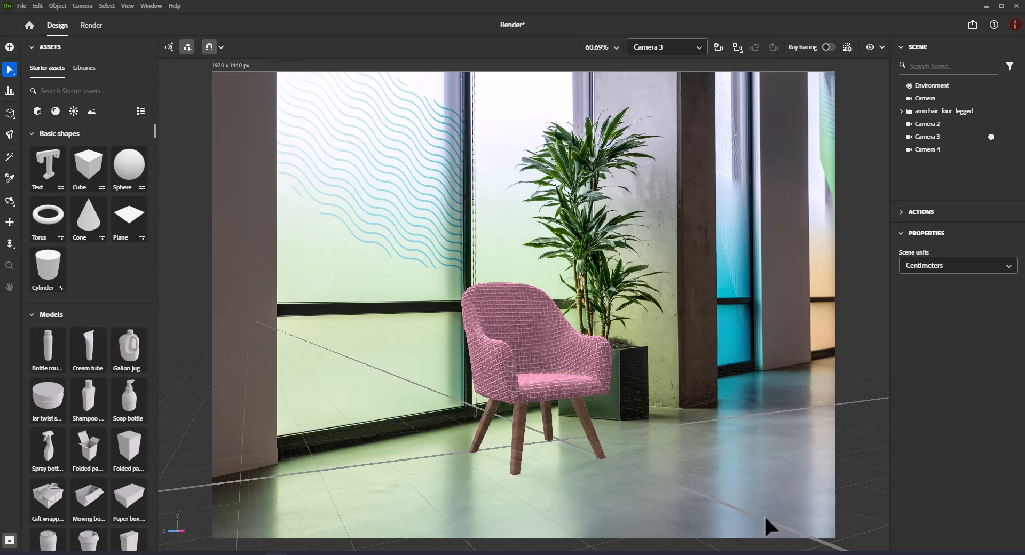
Re-enable the ray-traced preview, then view Environment and Camera 2's 1920×1440, 31.85 mm settings.
click(829, 47)
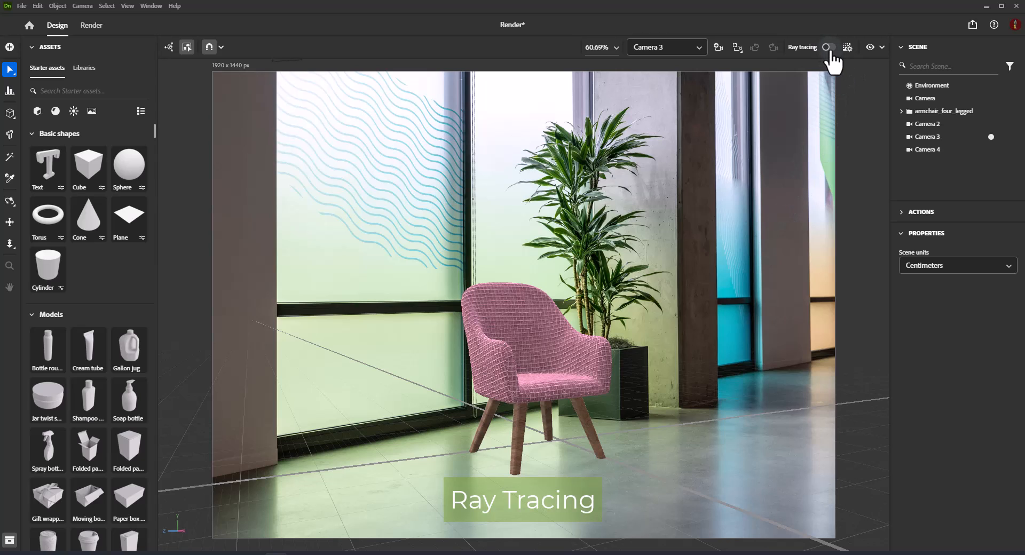
click(828, 47)
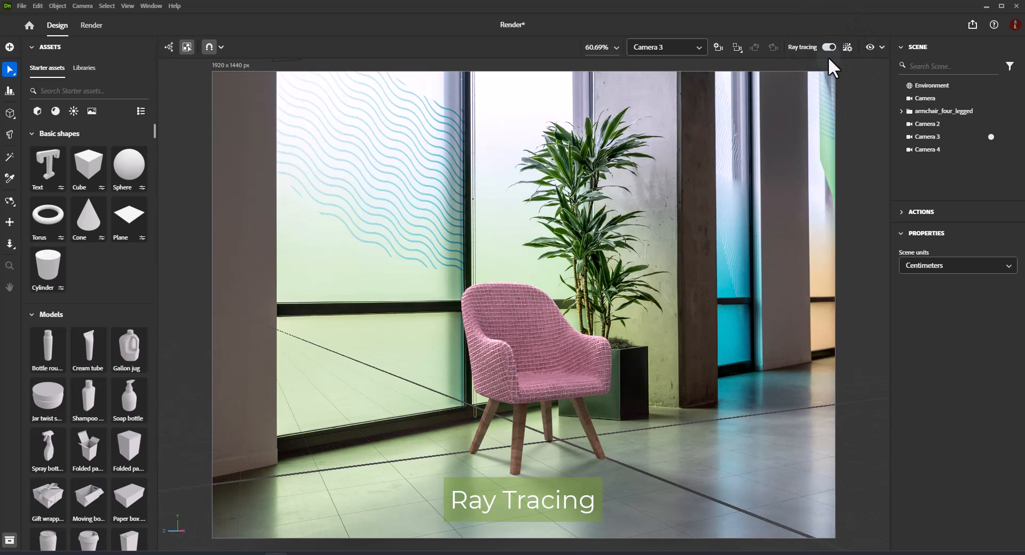
mouse_move(683, 466)
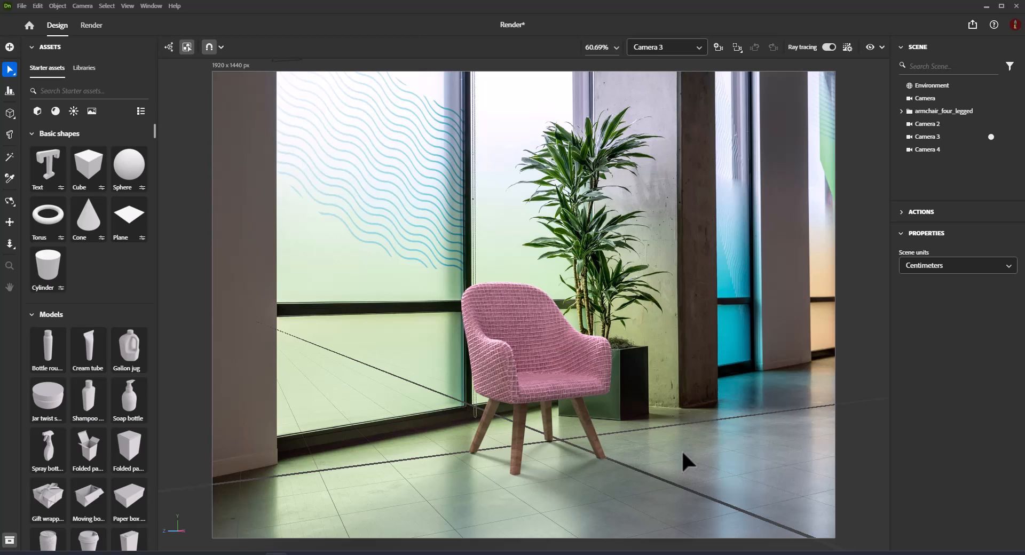
mouse_move(688, 454)
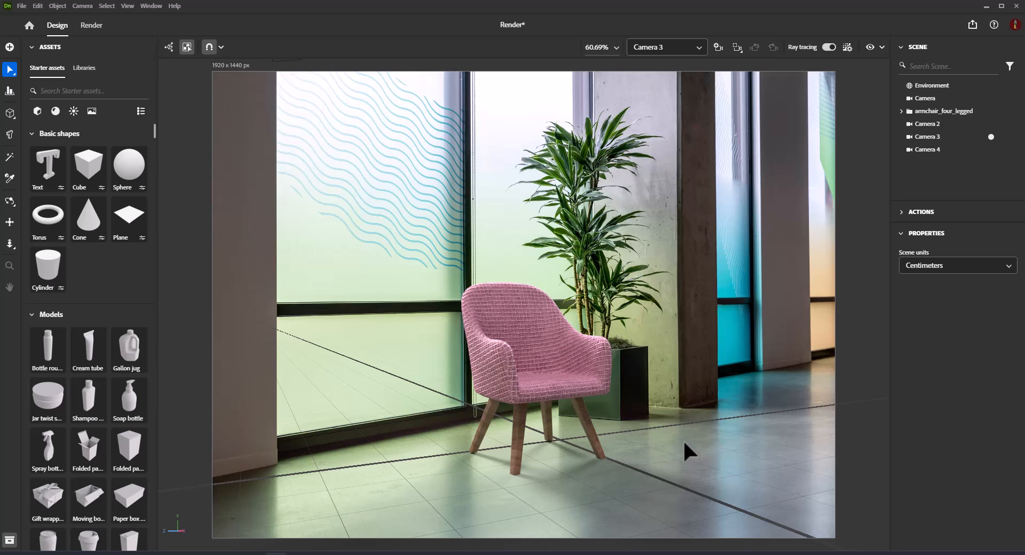
mouse_move(676, 491)
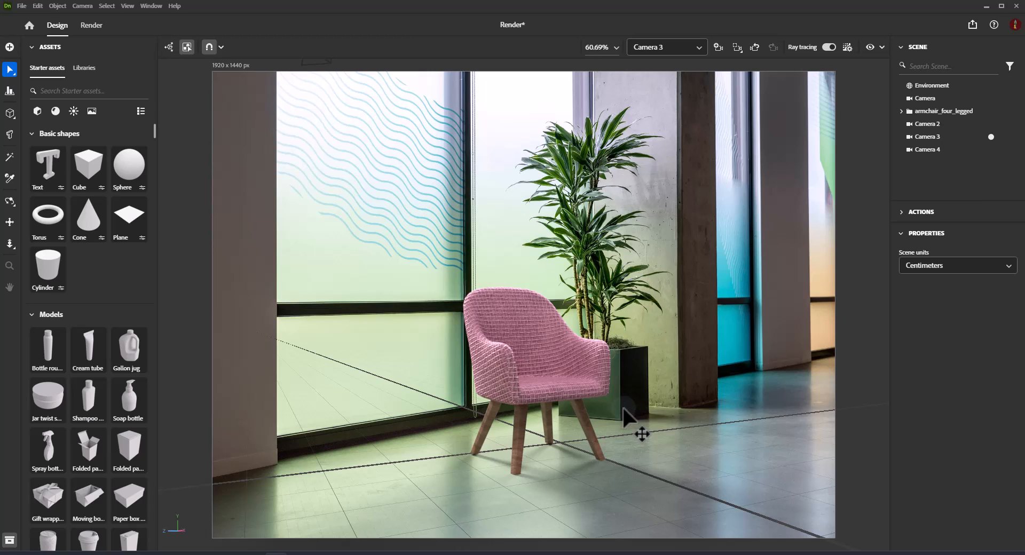
mouse_move(630, 413)
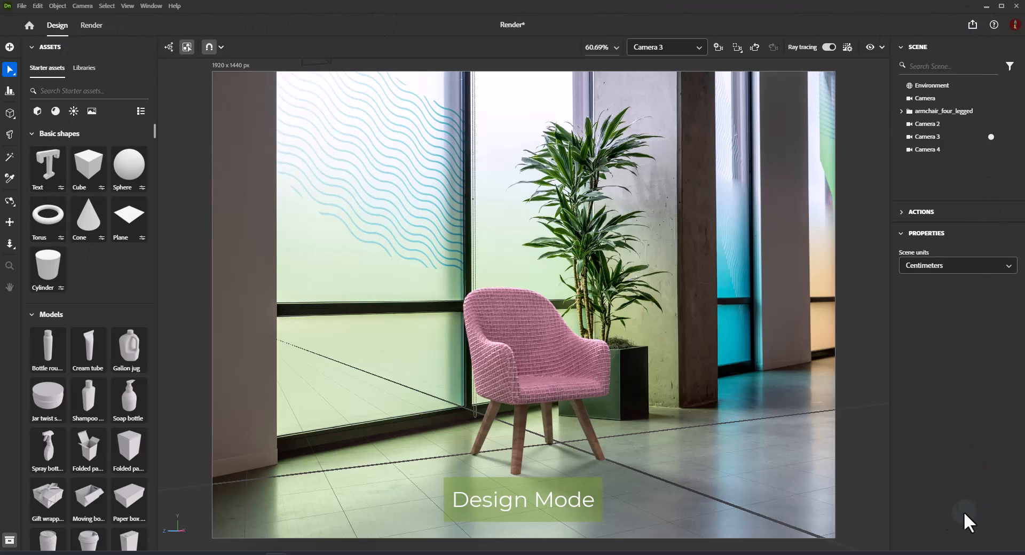
mouse_move(103, 345)
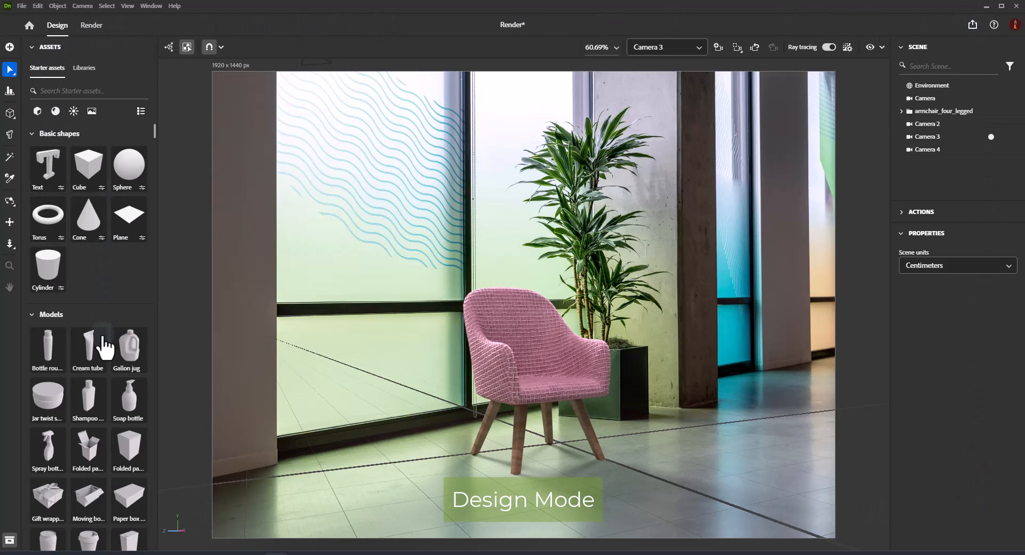
mouse_move(72, 111)
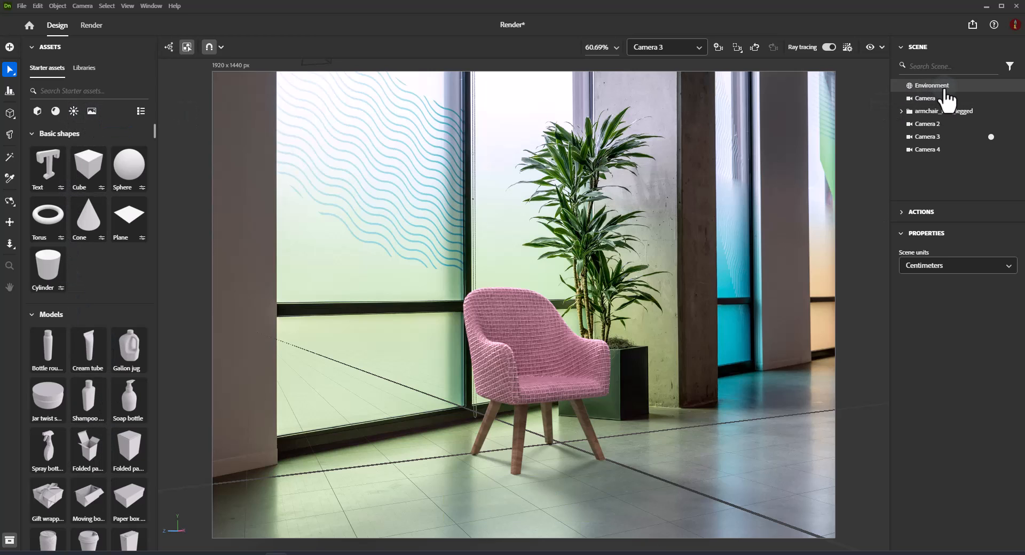
click(931, 85)
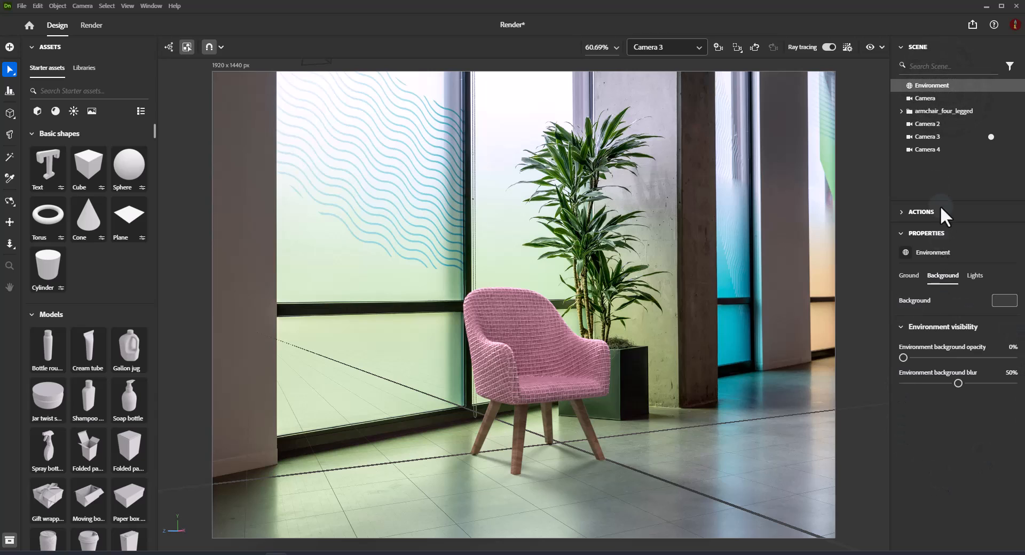
click(926, 123)
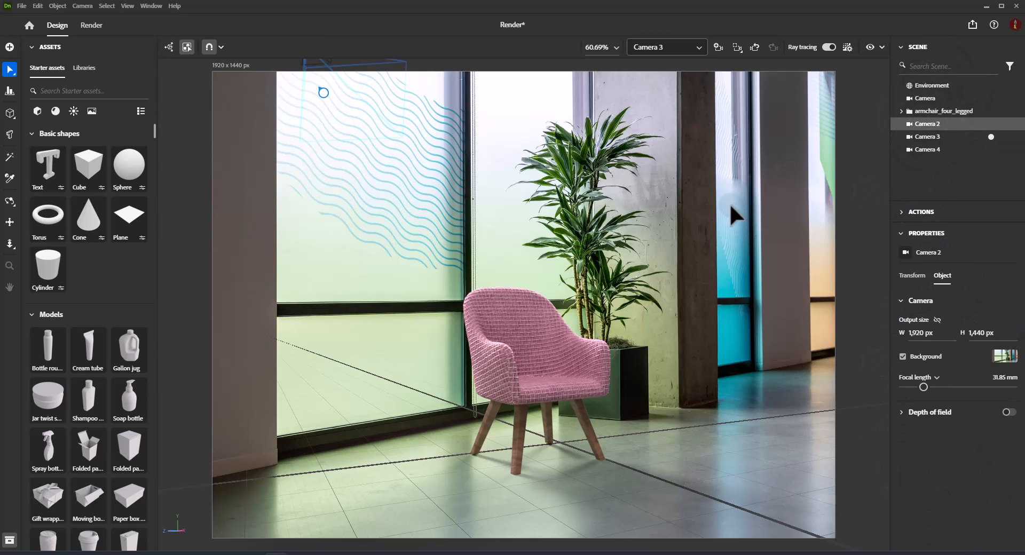
mouse_move(728, 307)
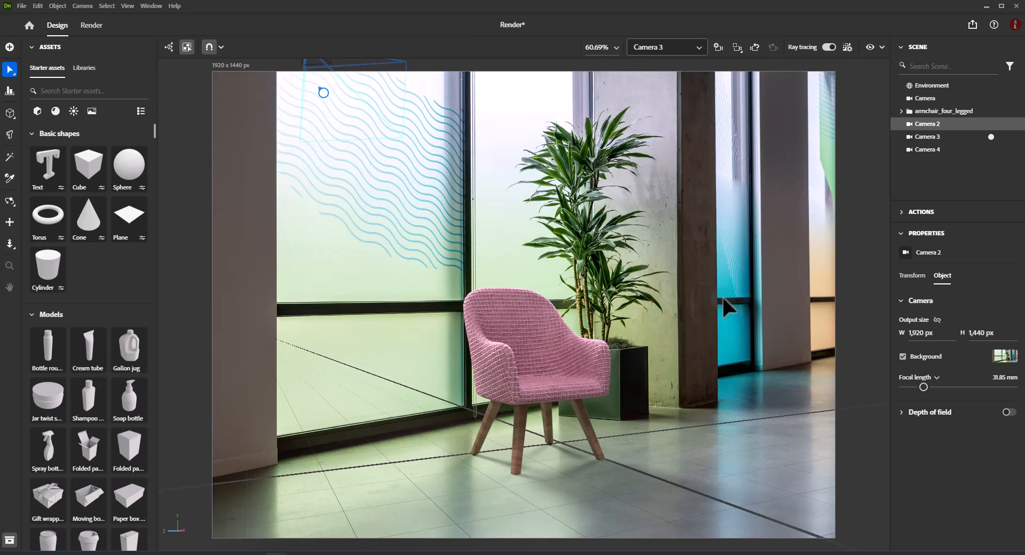
mouse_move(829, 64)
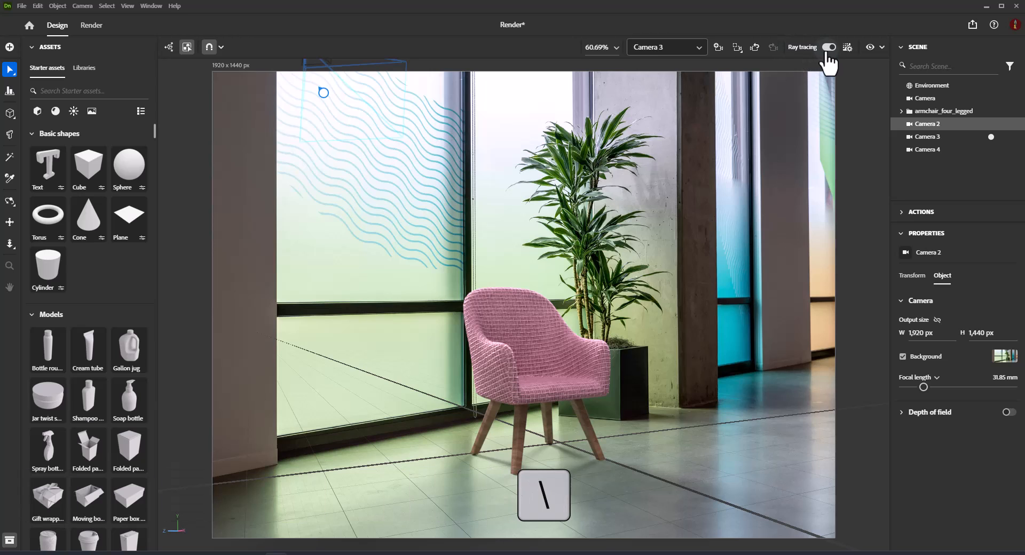
click(827, 47)
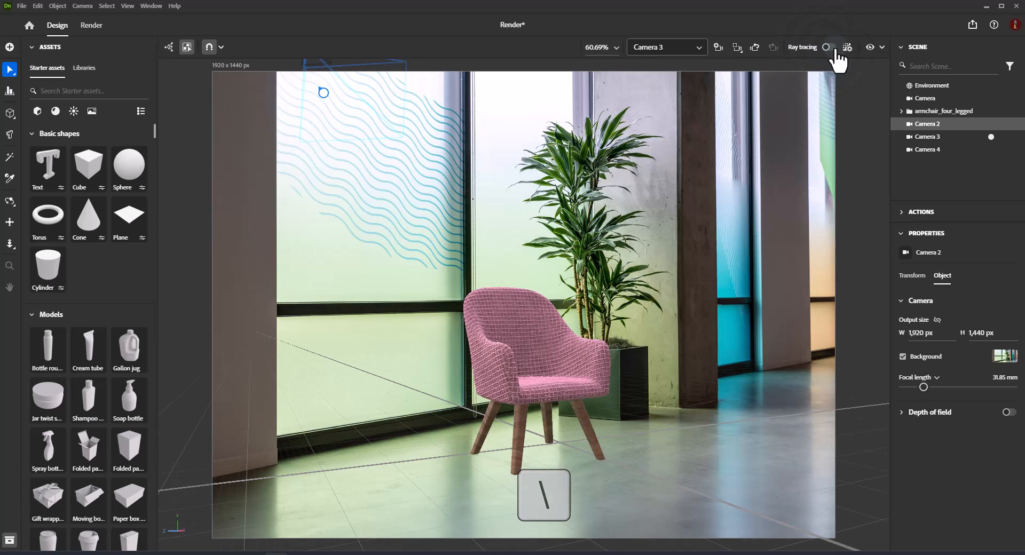
click(828, 47)
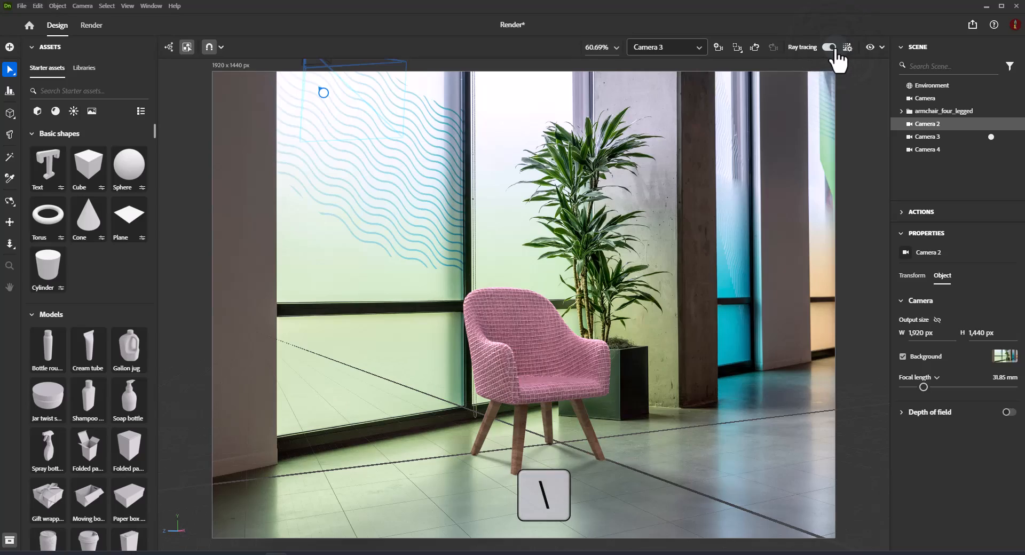
click(830, 47)
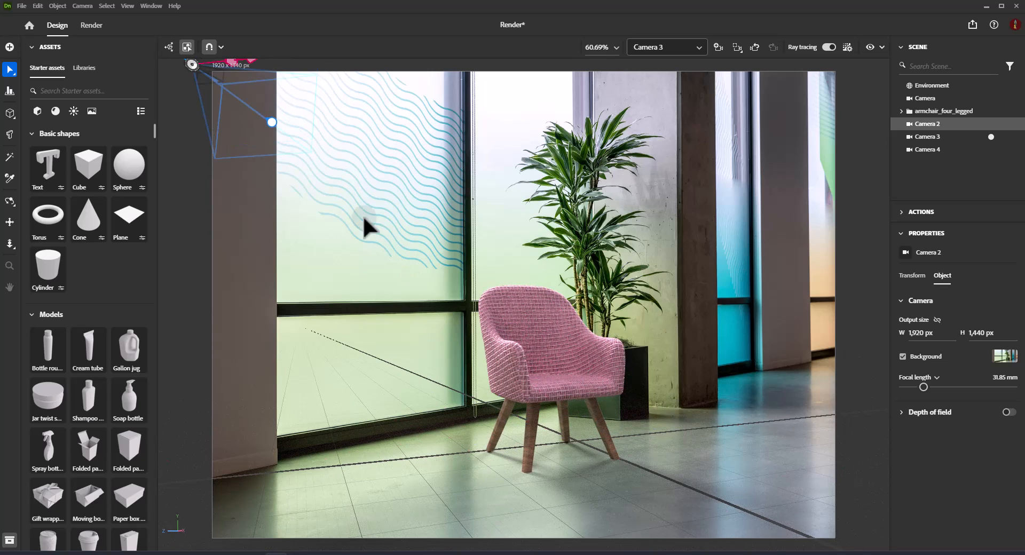
Enter Render mode and add Camera 4 and the viewport camera to the export alongside Camera 3.
click(90, 25)
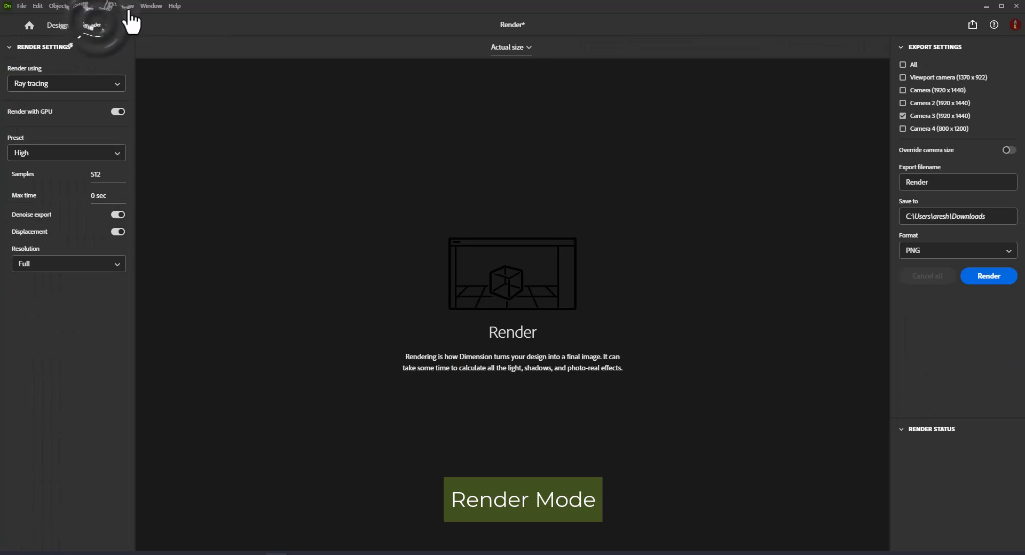
click(90, 25)
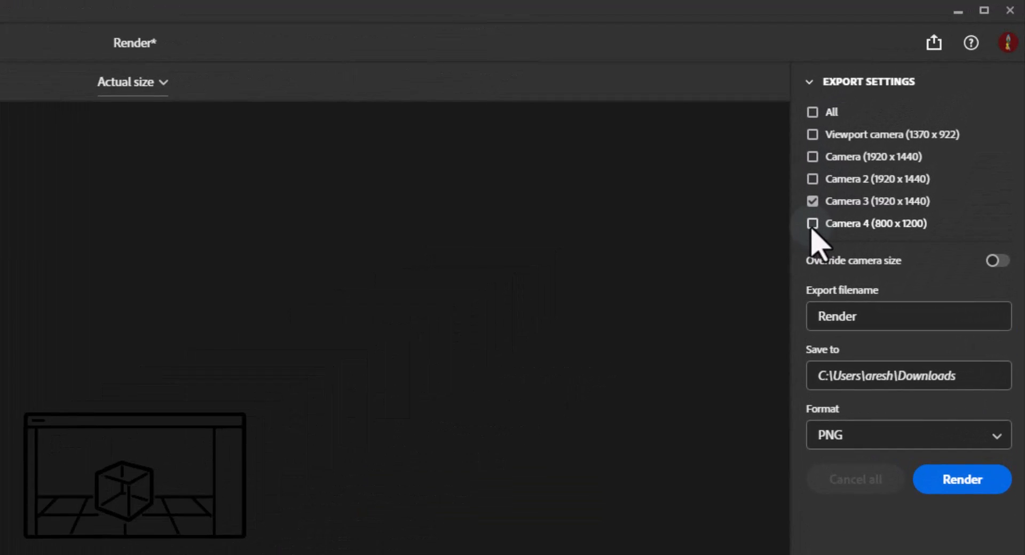
click(812, 223)
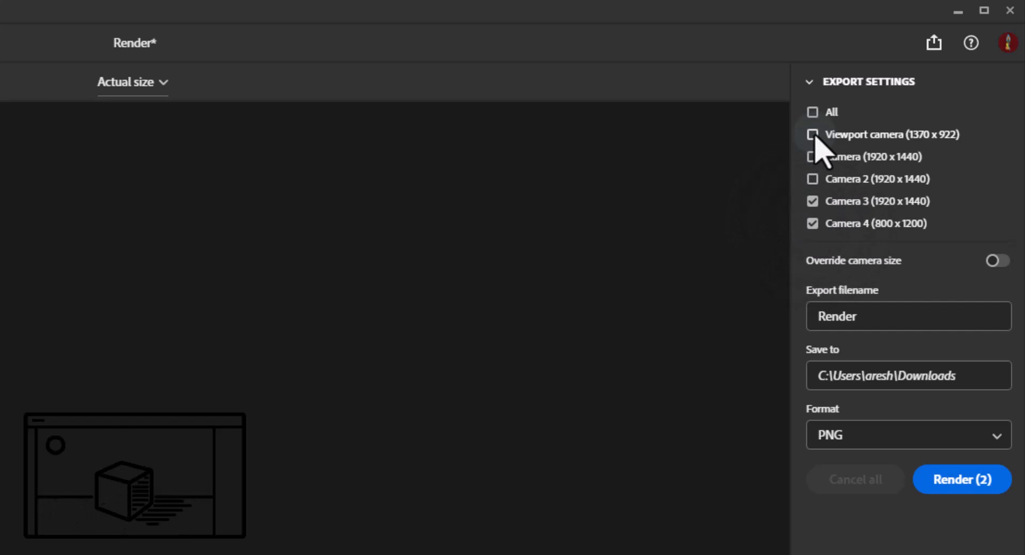
click(812, 134)
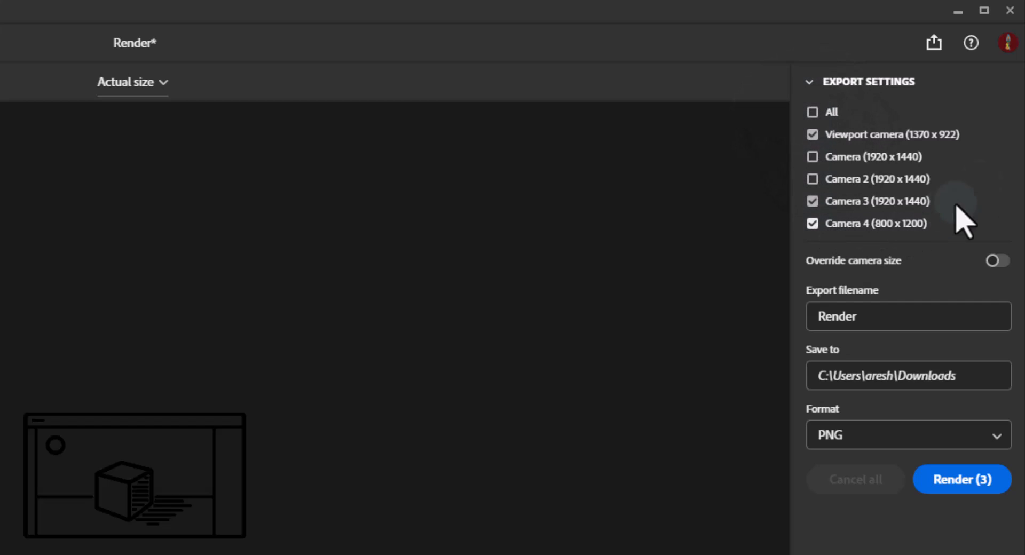
mouse_move(961, 239)
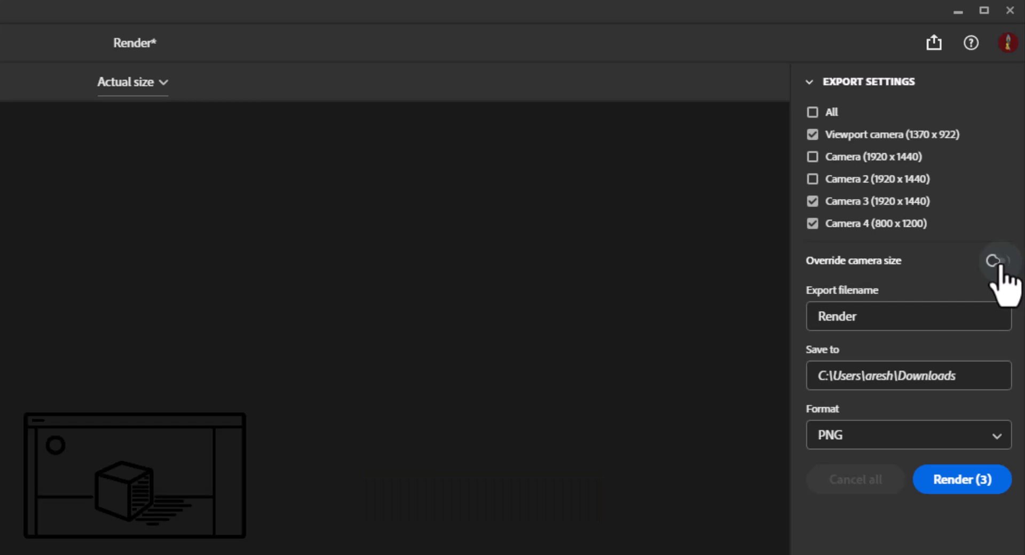
Override the export size to 1920 × 1080 px and name the export file 'Render 1'.
click(993, 261)
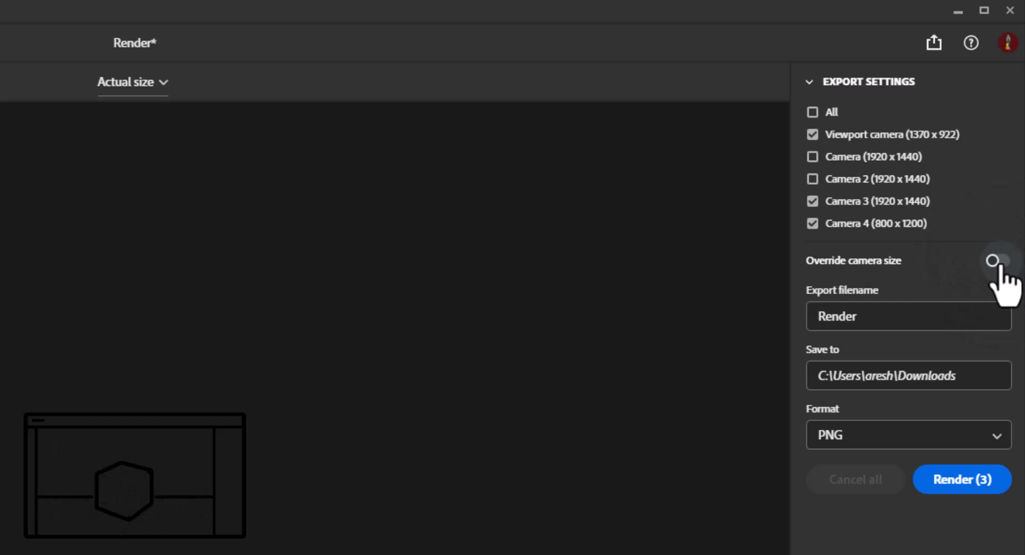
click(995, 261)
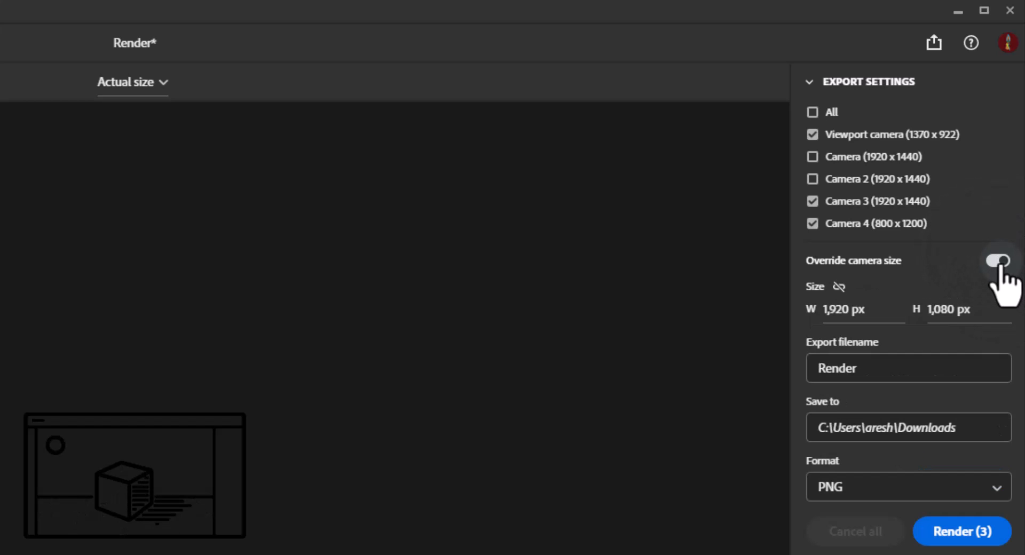
click(996, 261)
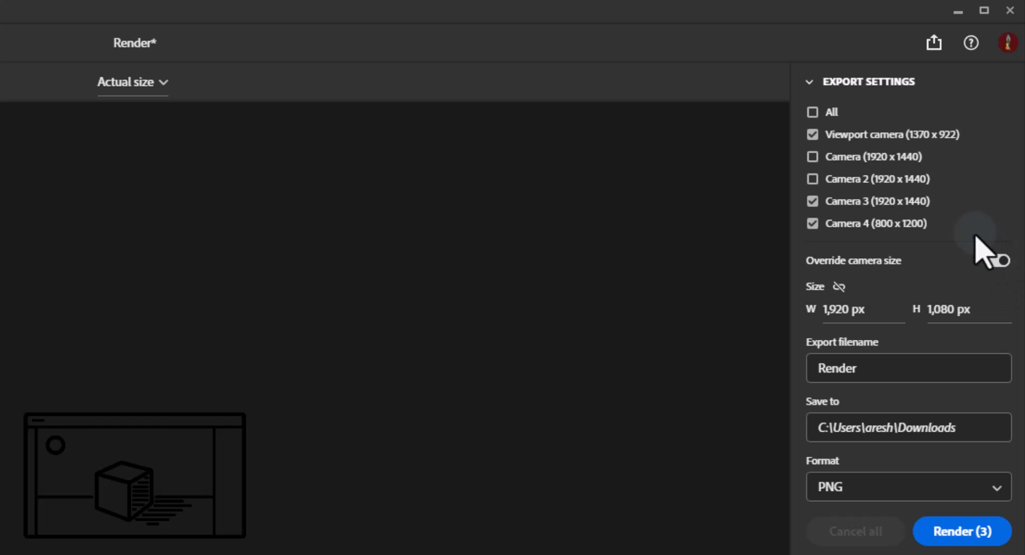
click(994, 261)
text( 1)
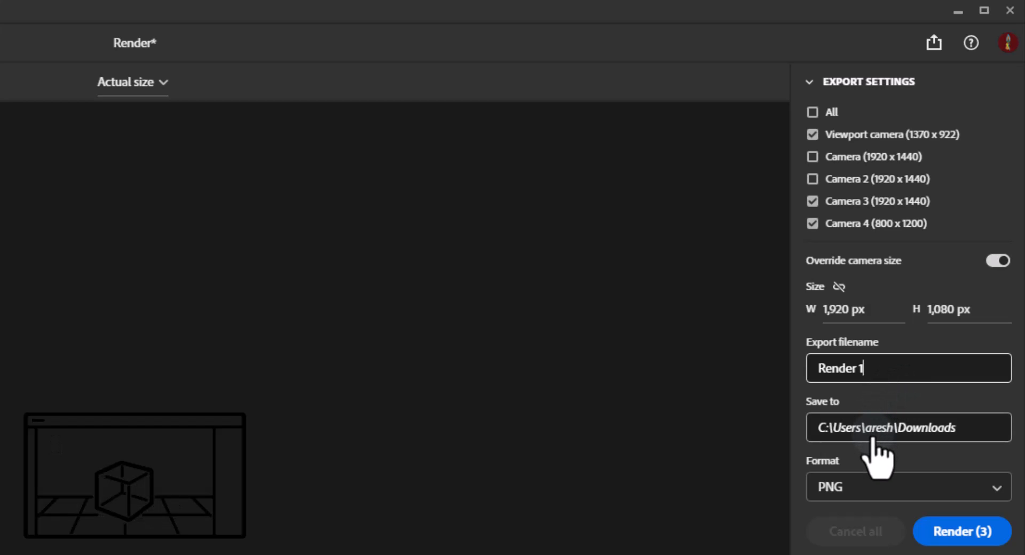
mouse_move(907, 427)
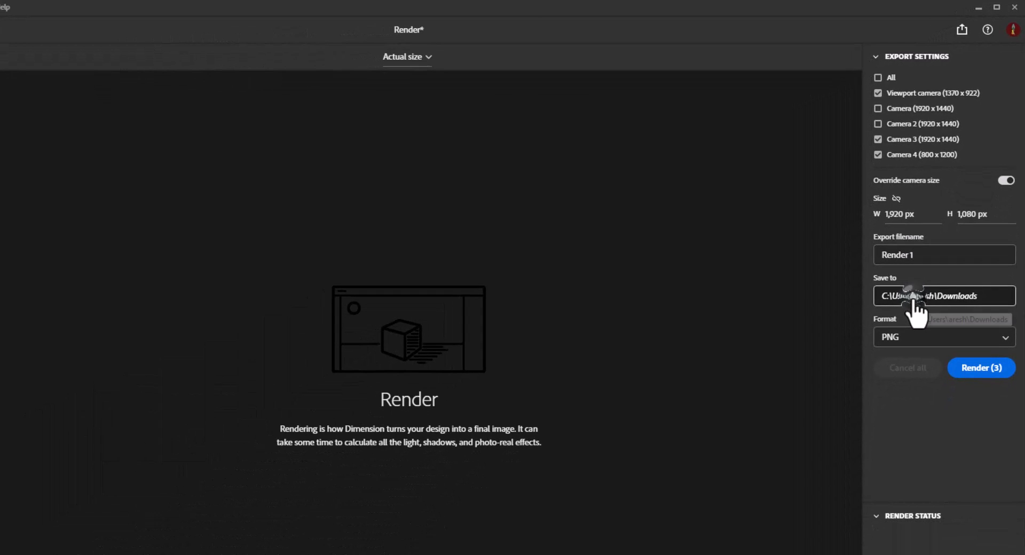
Review the save-location and format options, keeping PNG for the three camera views.
click(943, 296)
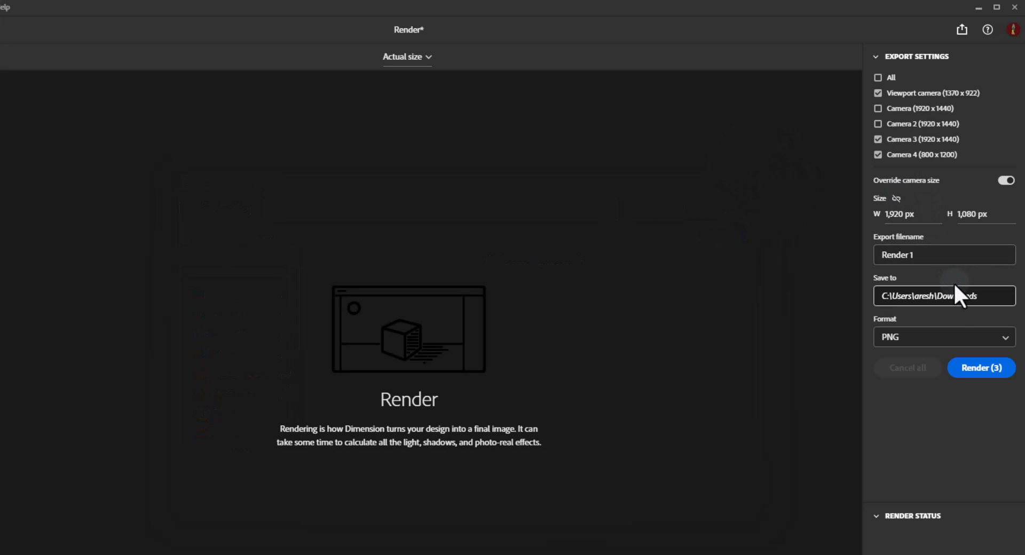
click(942, 337)
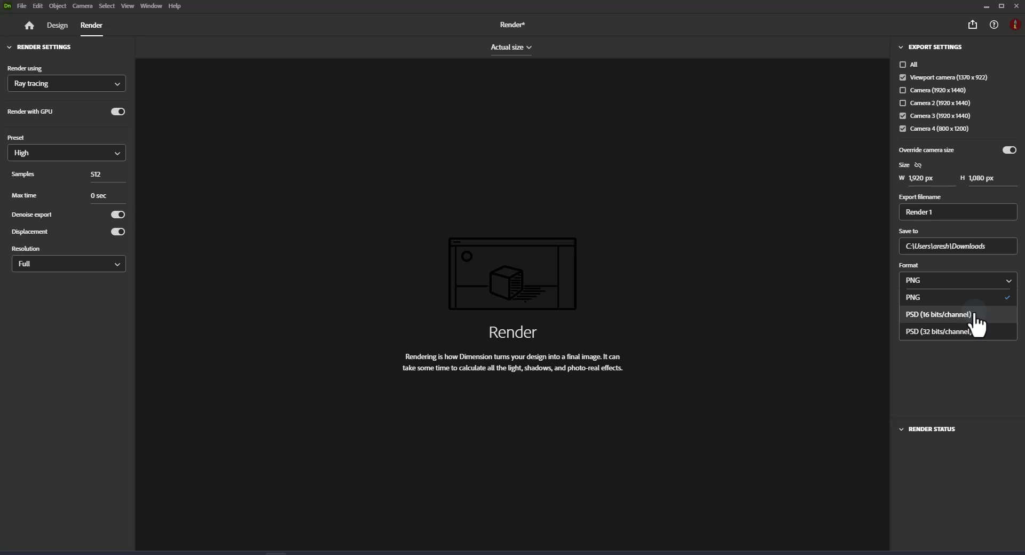
mouse_move(975, 334)
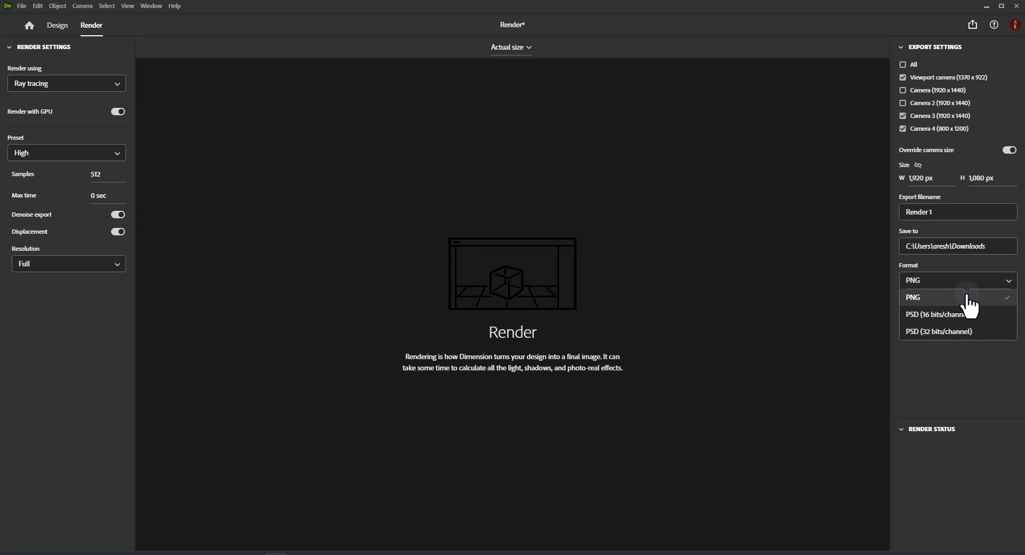
click(913, 297)
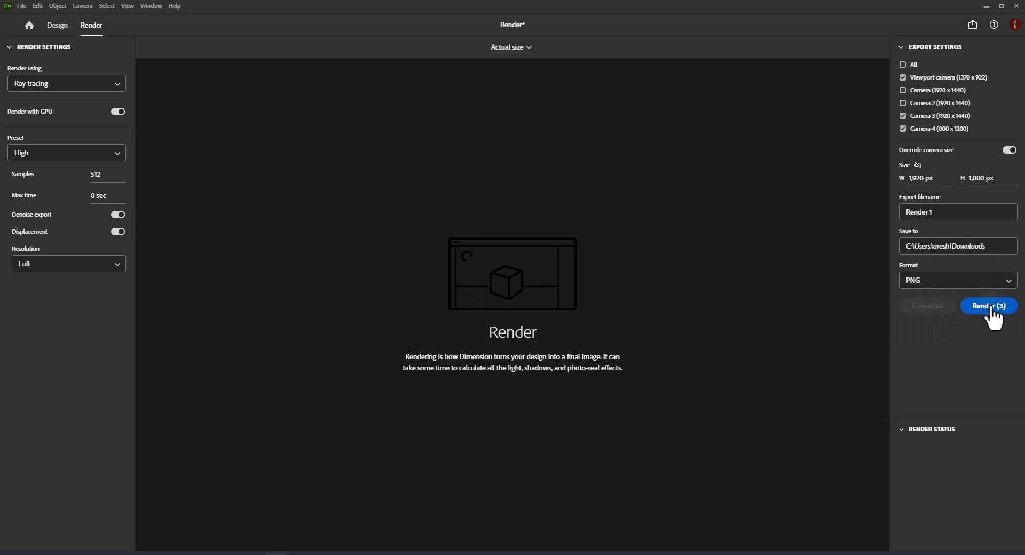
Render the viewport, Camera 3 and Camera 4 views, saving a PSD copy of Camera 3's render.
click(987, 305)
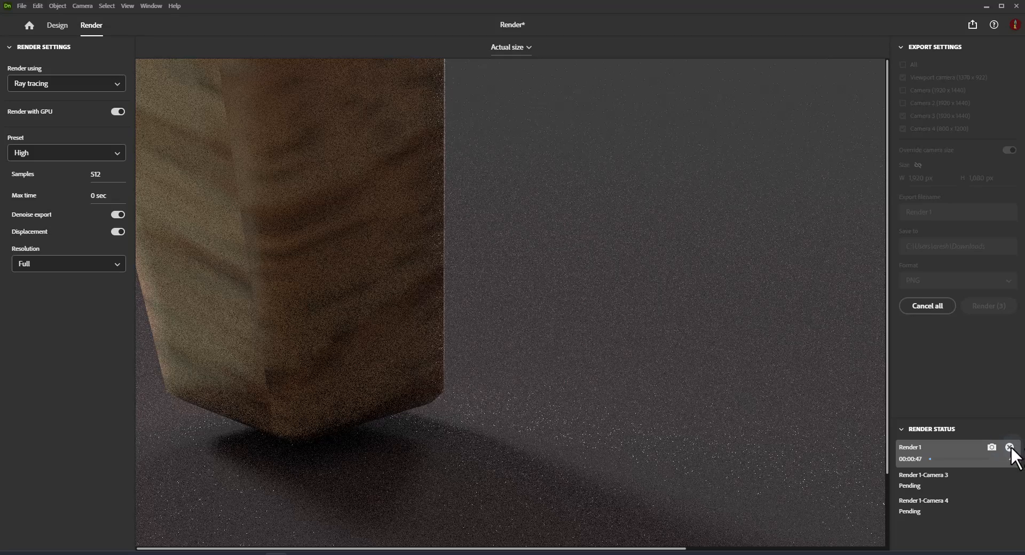
click(1016, 448)
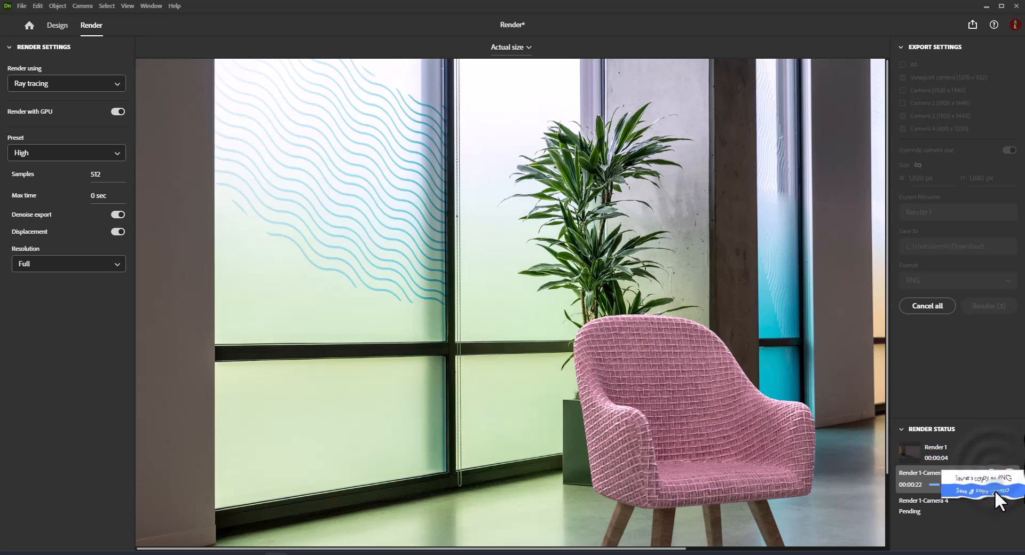
click(974, 490)
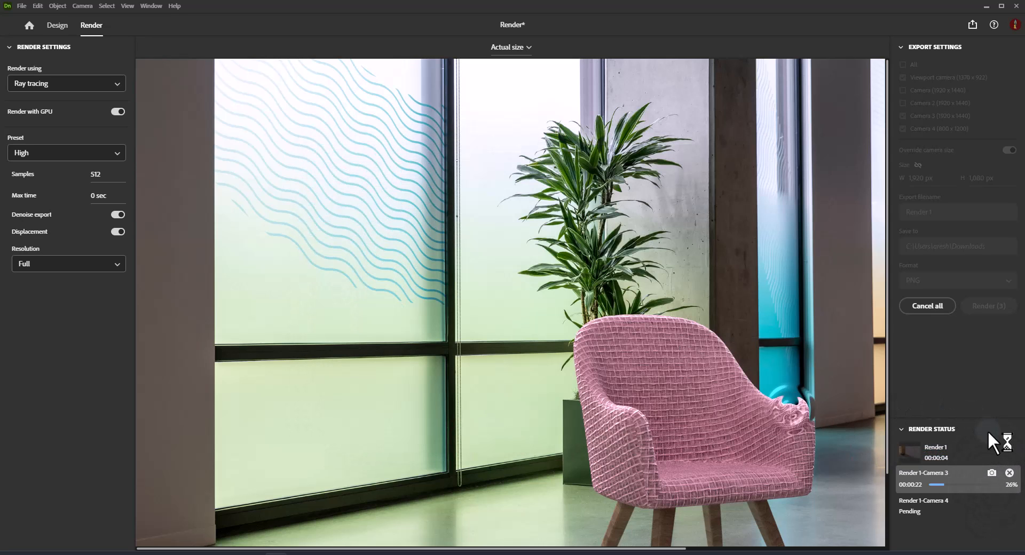
mouse_move(991, 478)
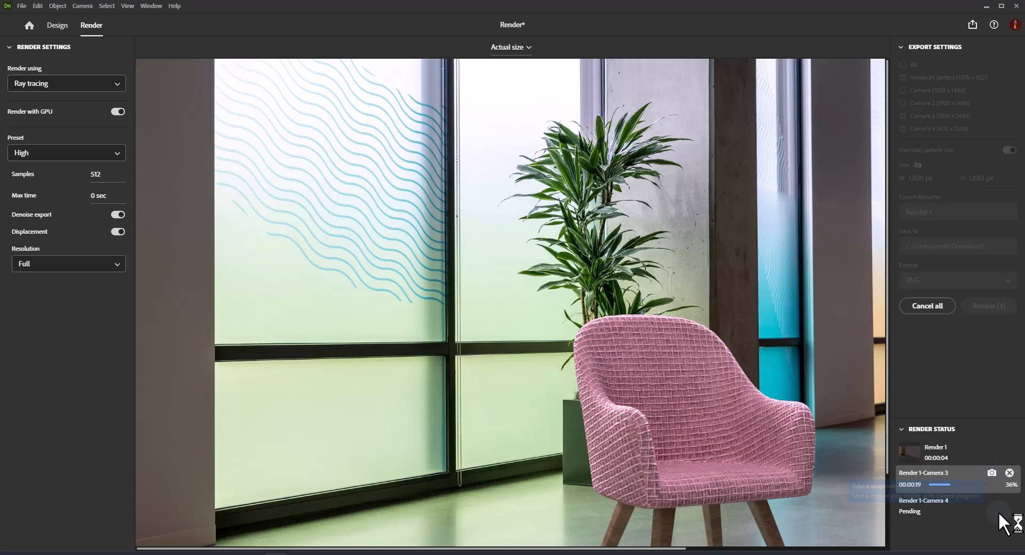
click(1008, 472)
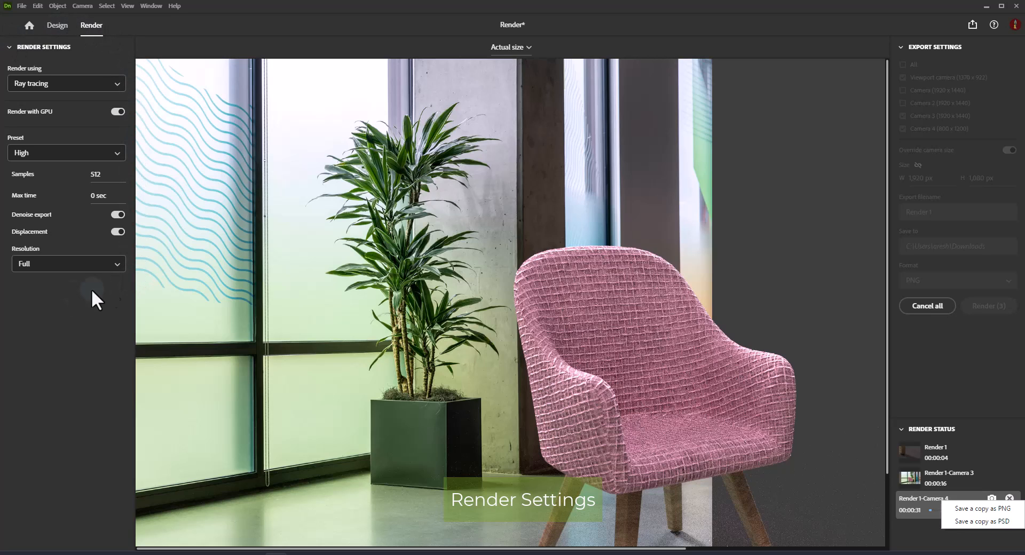
mouse_move(153, 131)
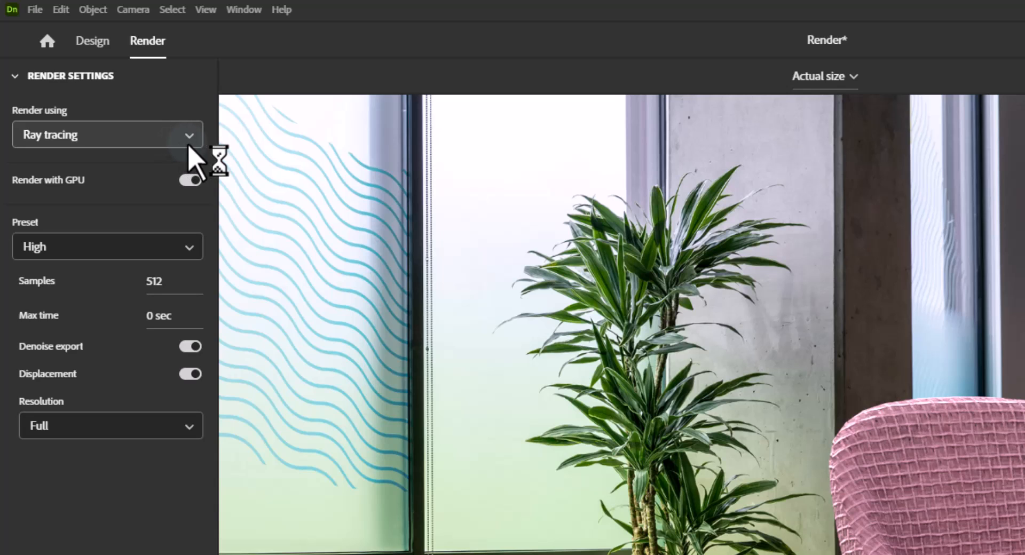
Change the render engine from Ray tracing to Real time and reveal its quality presets.
click(107, 135)
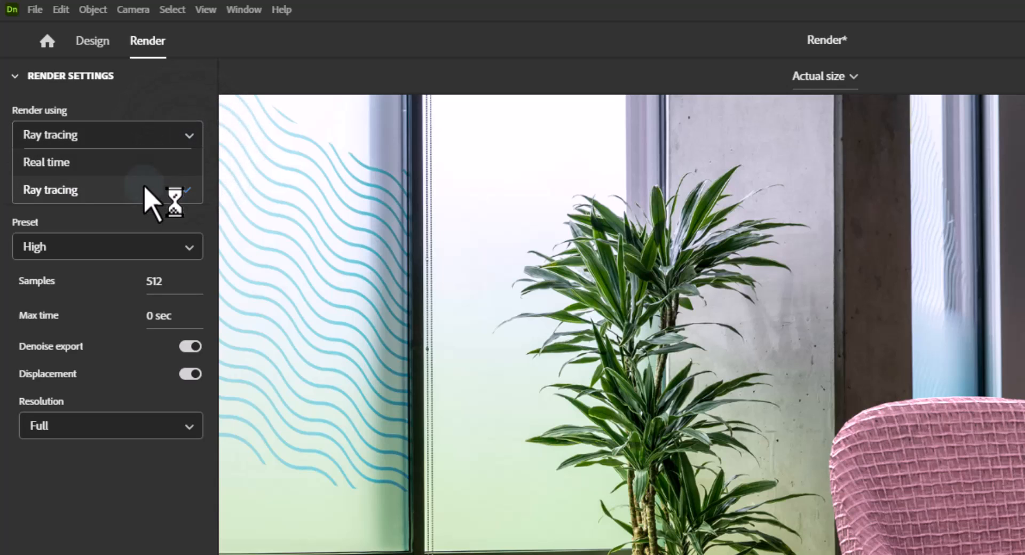
click(46, 162)
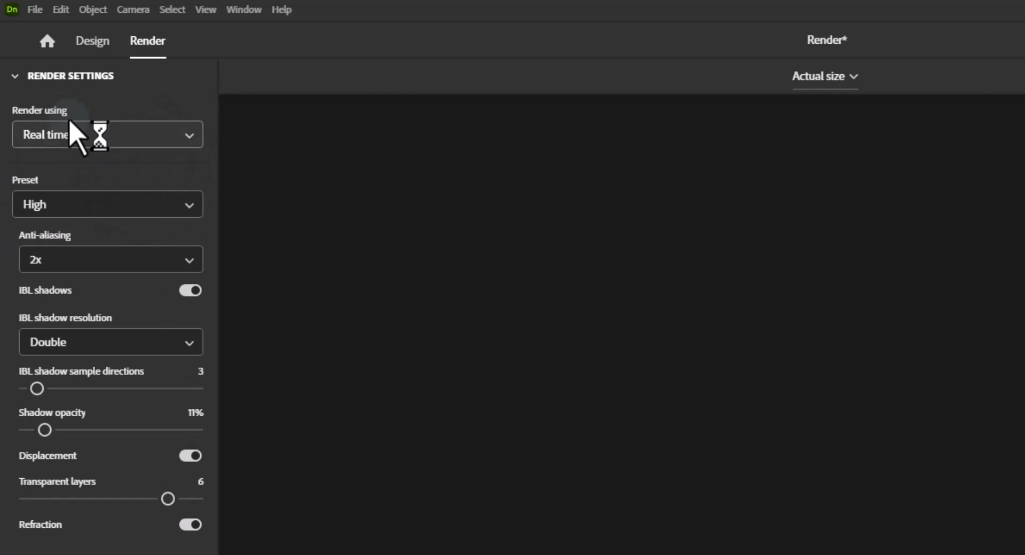
mouse_move(108, 215)
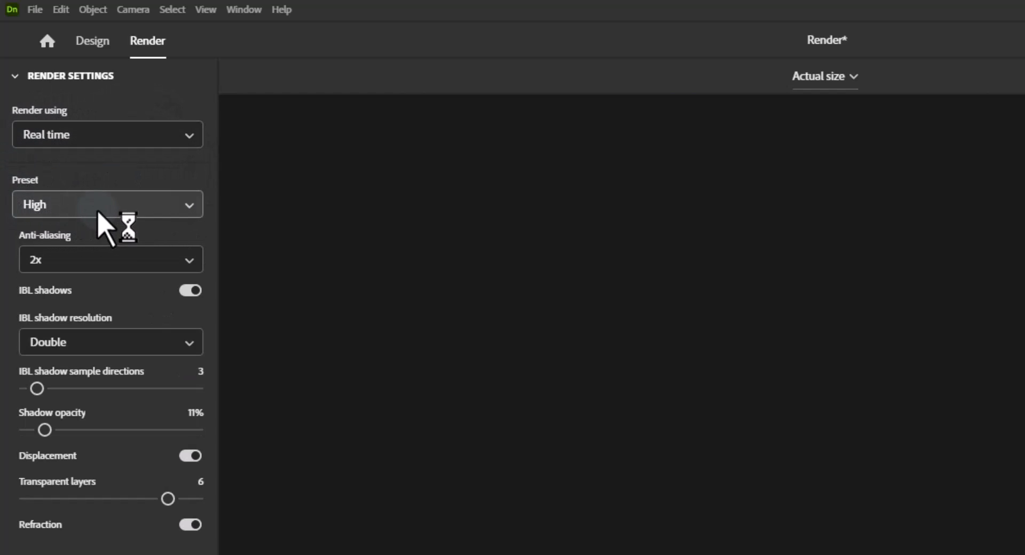
click(107, 203)
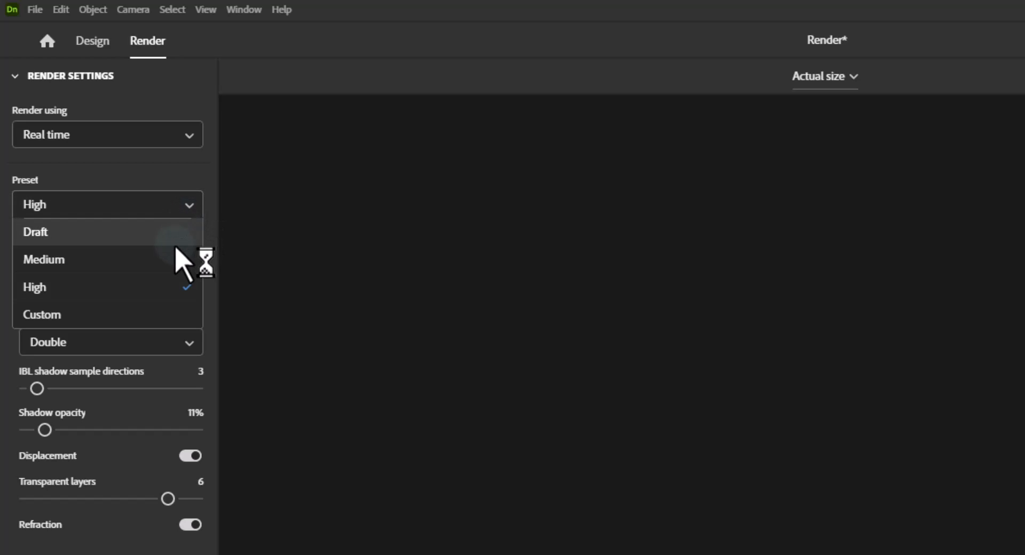
mouse_move(173, 330)
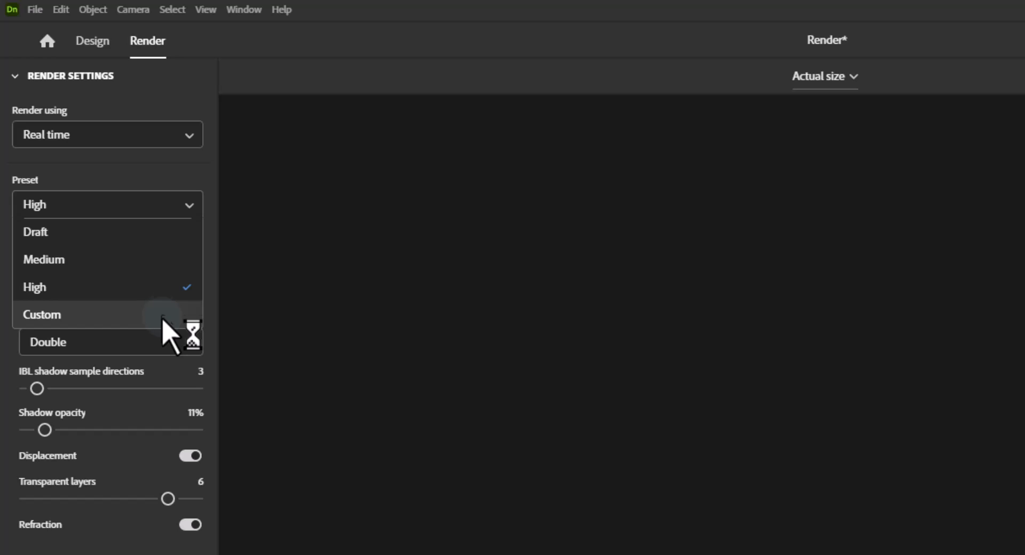
Set the real-time quality preset to Custom with 2x anti-aliasing.
click(36, 232)
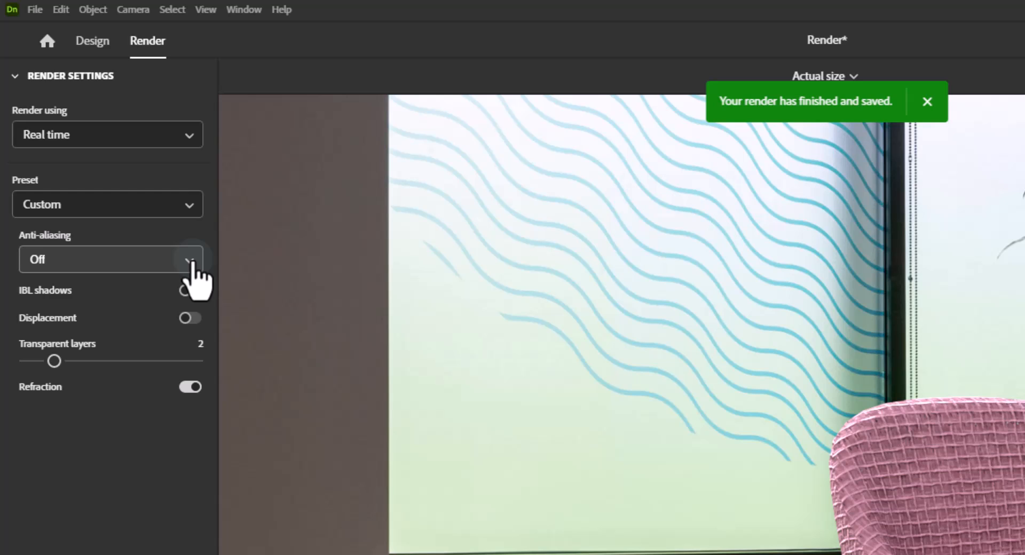
click(108, 259)
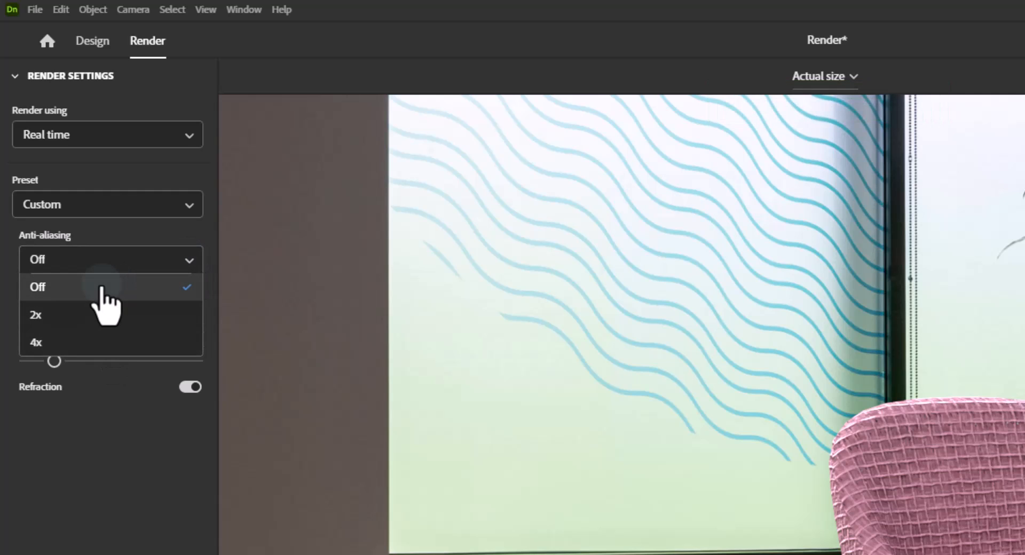
click(35, 315)
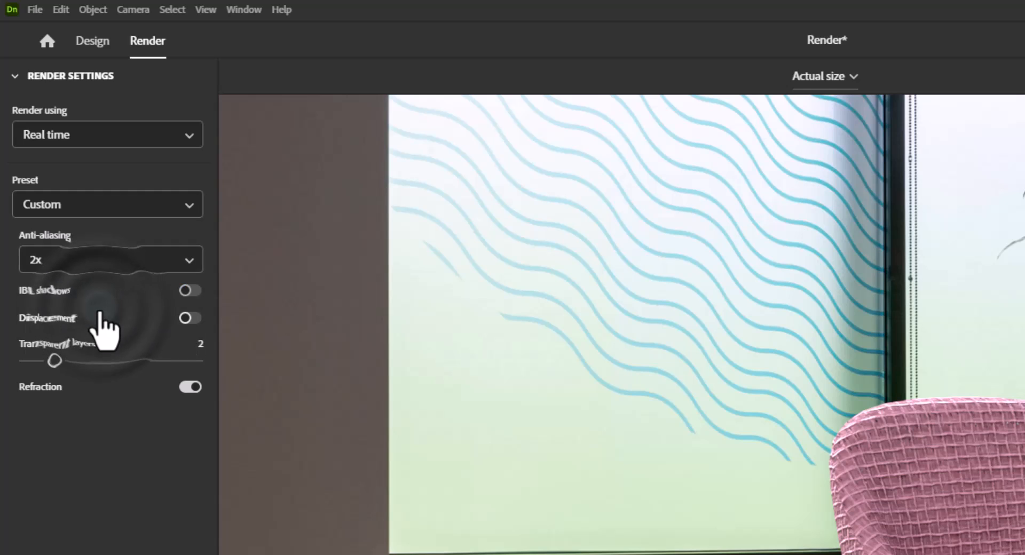
mouse_move(108, 323)
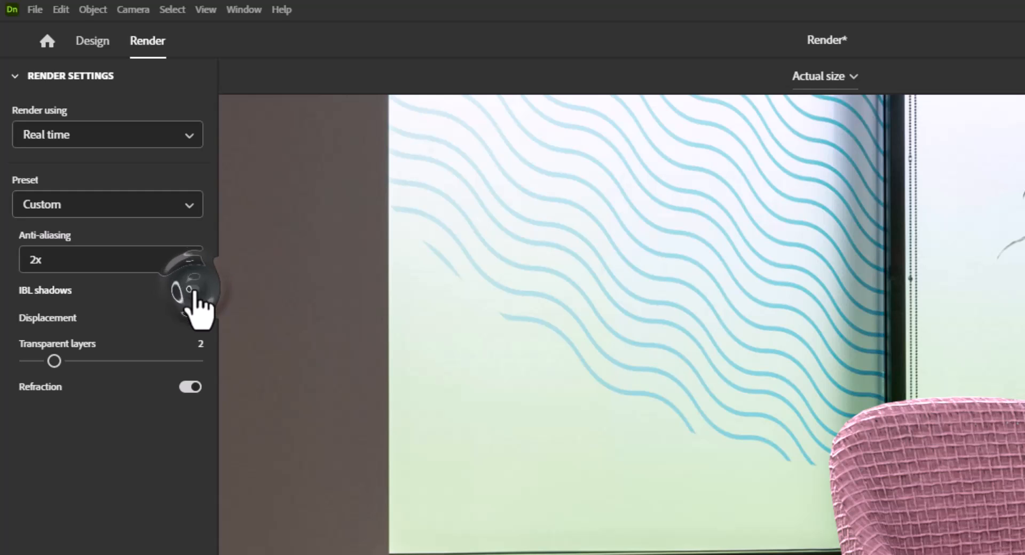
Enable IBL shadows in the Custom real-time settings at Quadruple shadow resolution.
click(190, 291)
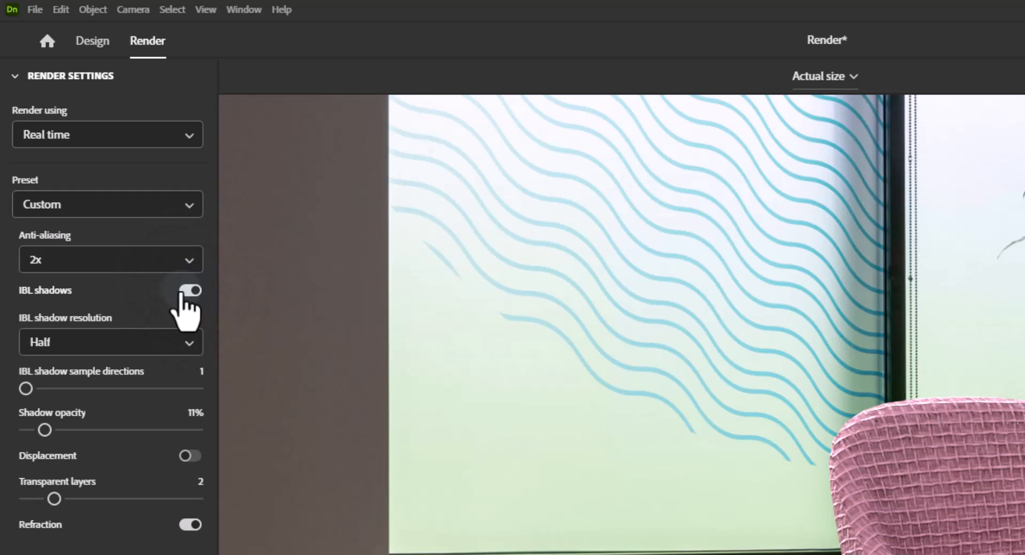
click(189, 290)
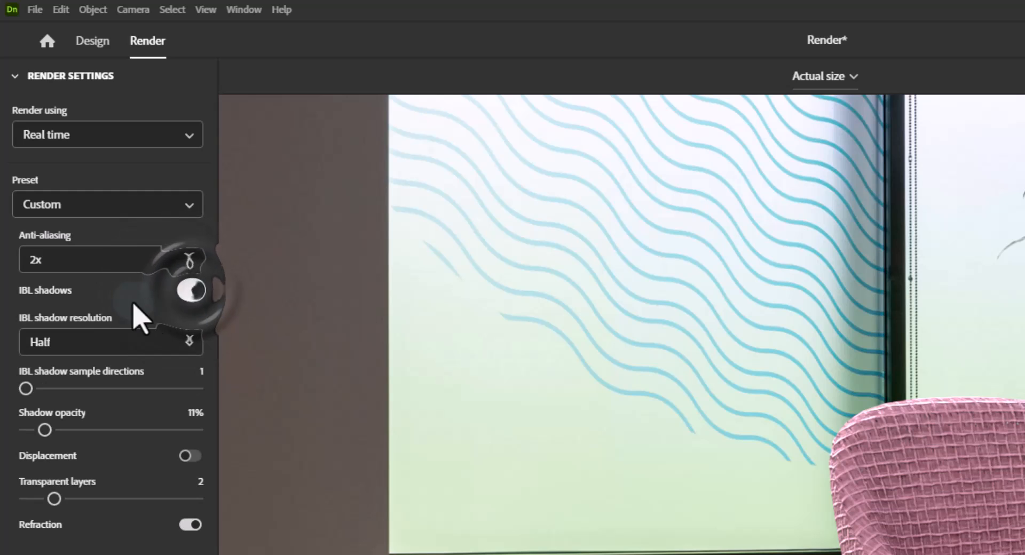
click(190, 290)
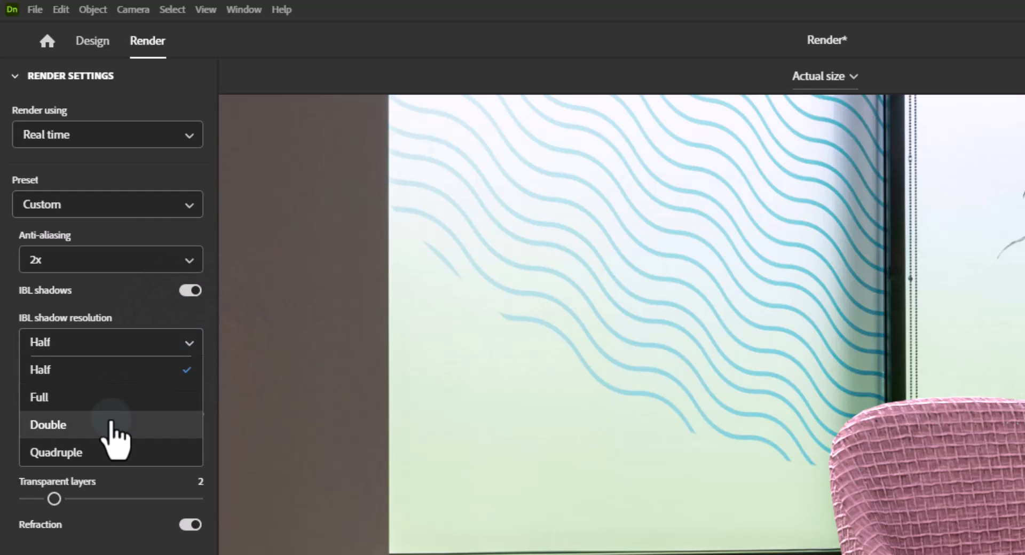
click(56, 451)
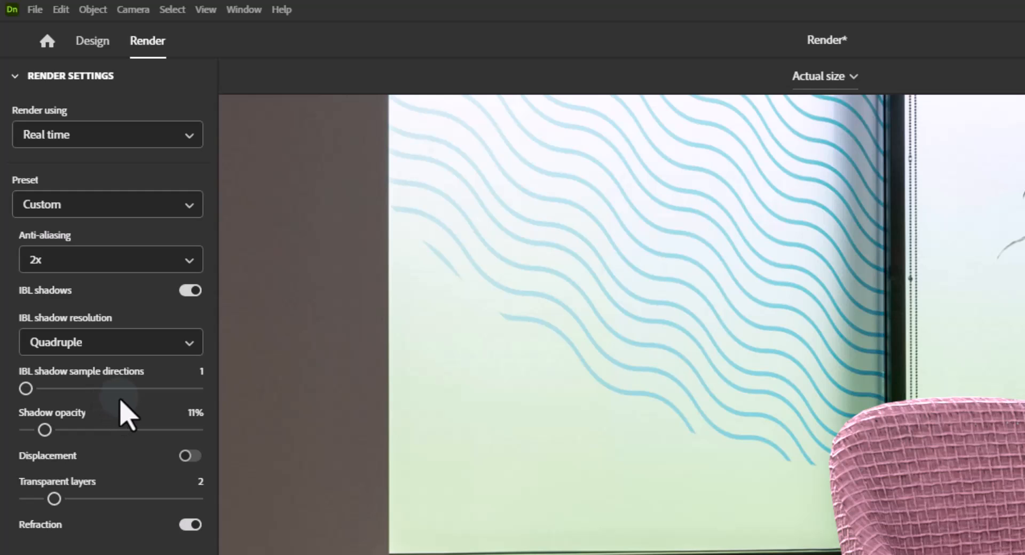
mouse_move(42, 398)
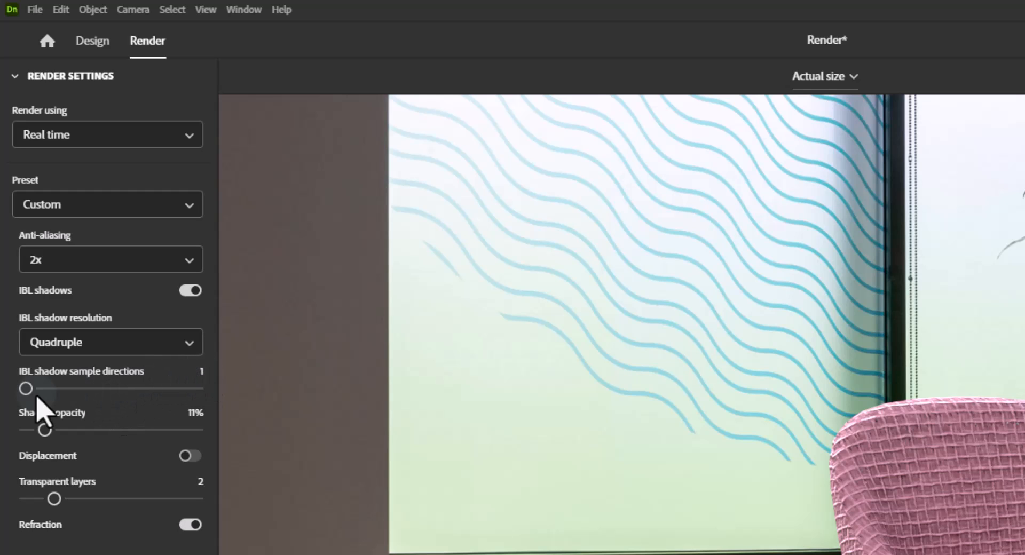
Set IBL shadow sample directions to 24 and shadow opacity to 52%.
drag(26, 387, 192, 386)
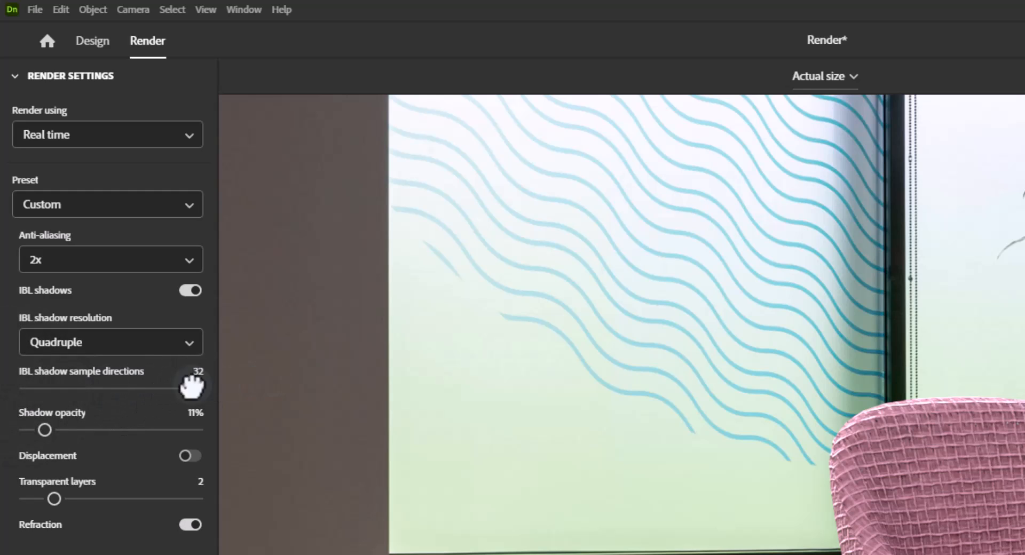
drag(196, 385, 152, 389)
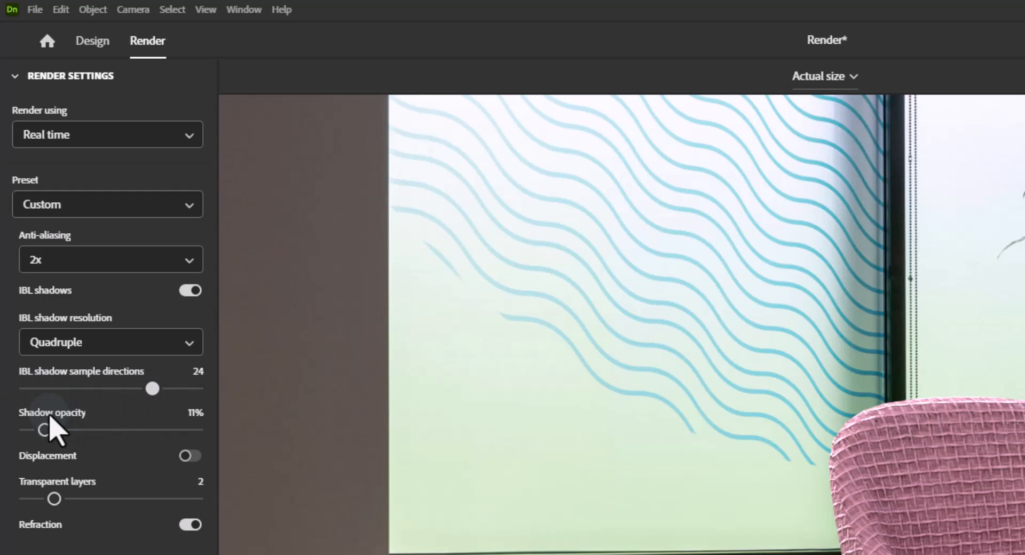
drag(43, 430, 195, 431)
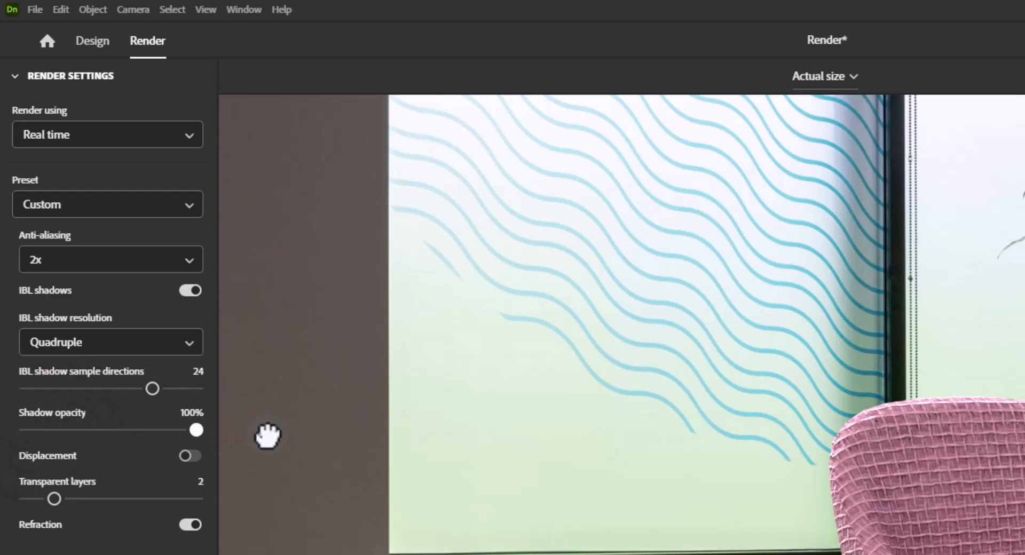
drag(196, 429, 115, 430)
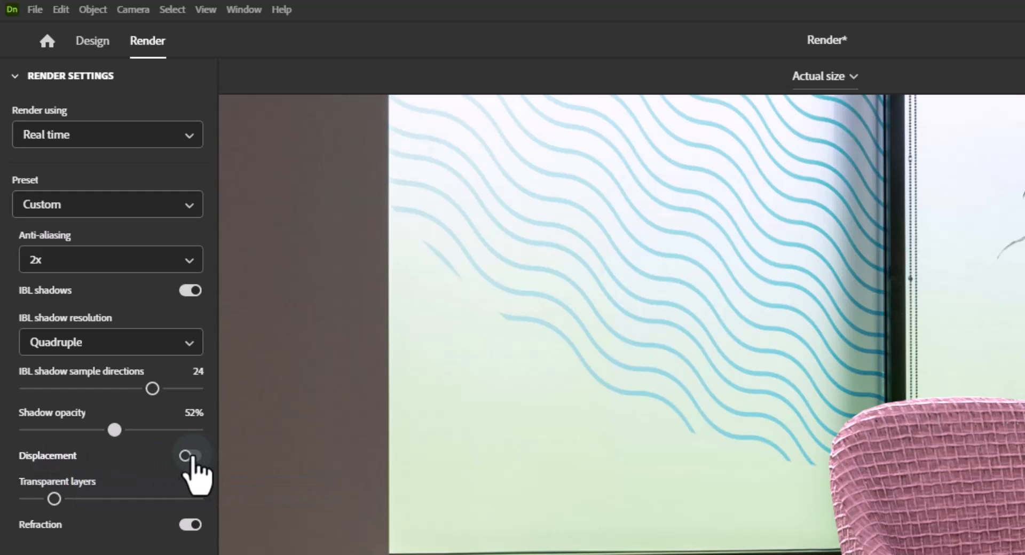
Adjust the transparent layers slider to a count of 4.
click(189, 455)
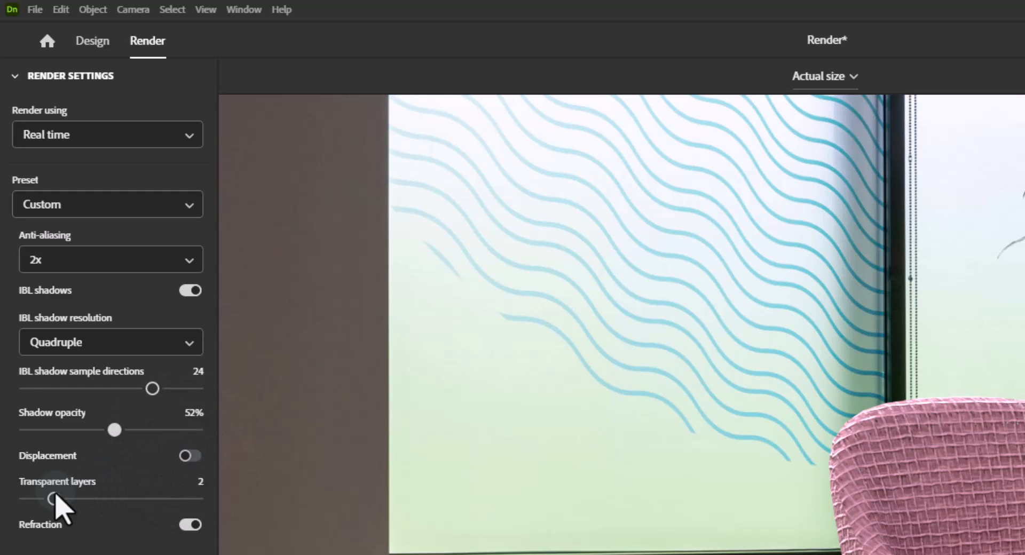
drag(49, 499, 26, 499)
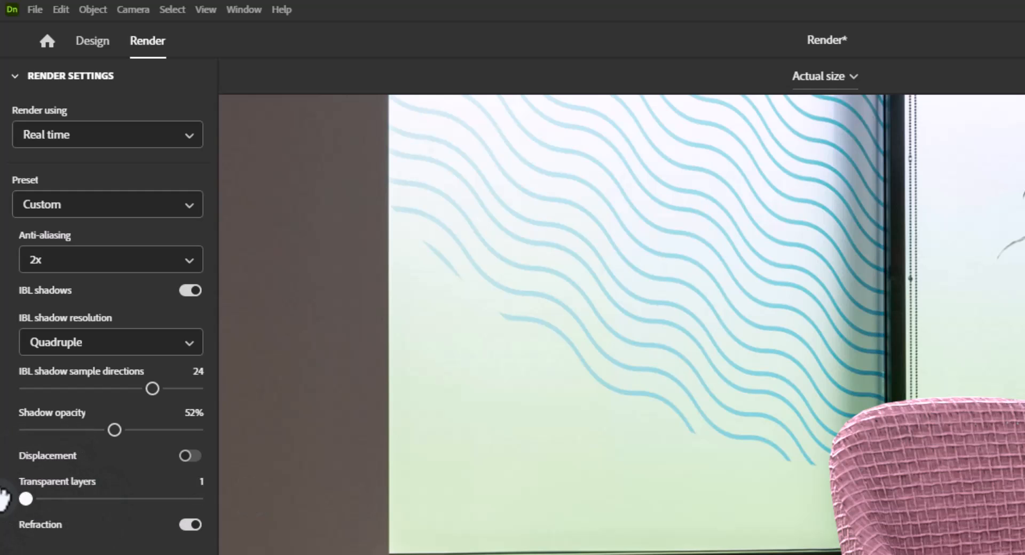
drag(26, 498, 110, 499)
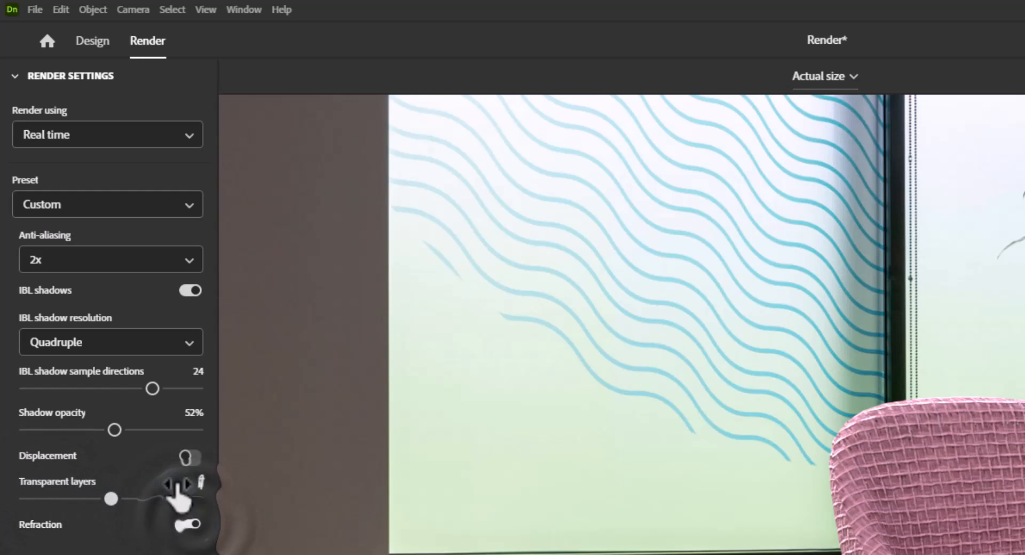
Switch rendering to Ray tracing, toggling GPU rendering off and back on.
click(107, 133)
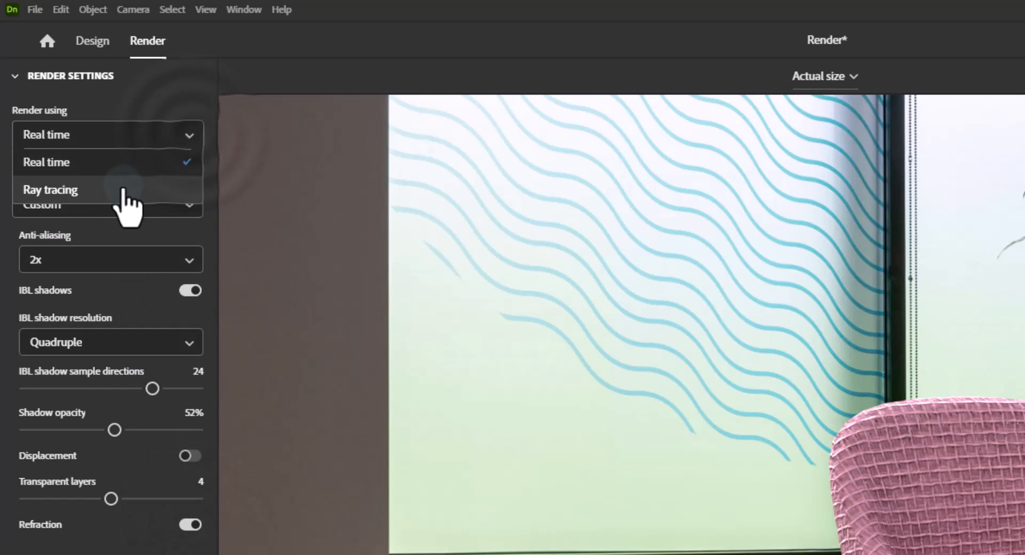
click(50, 190)
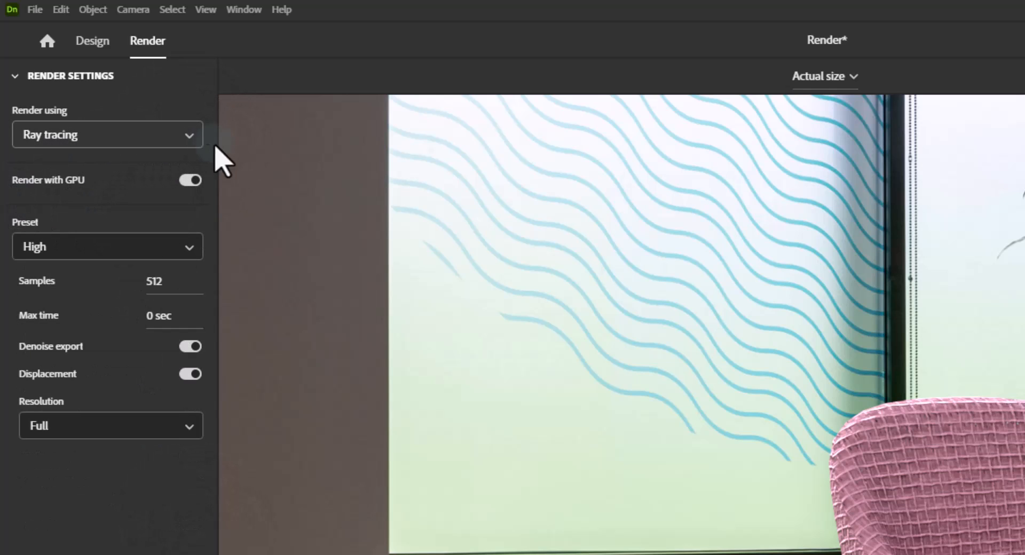
click(190, 180)
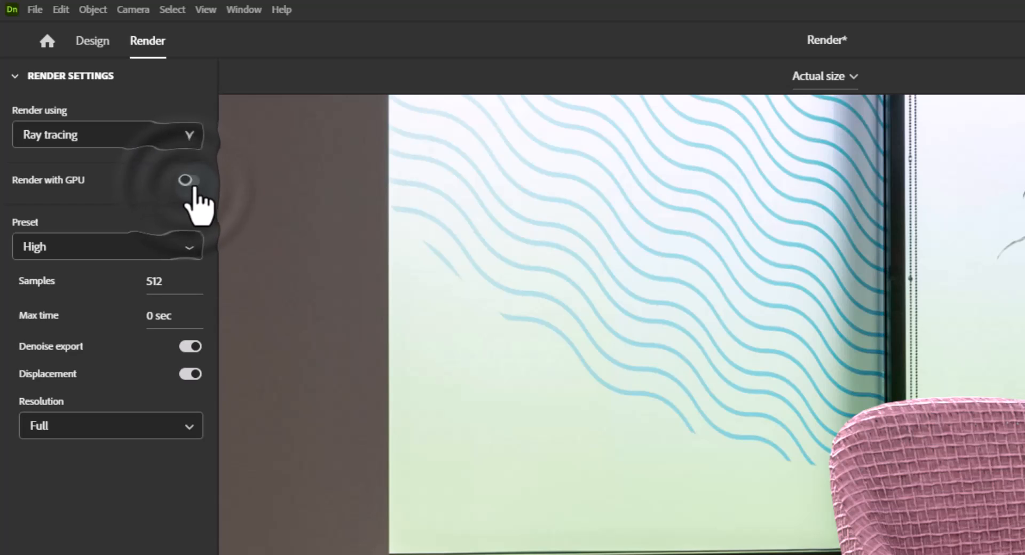
click(190, 180)
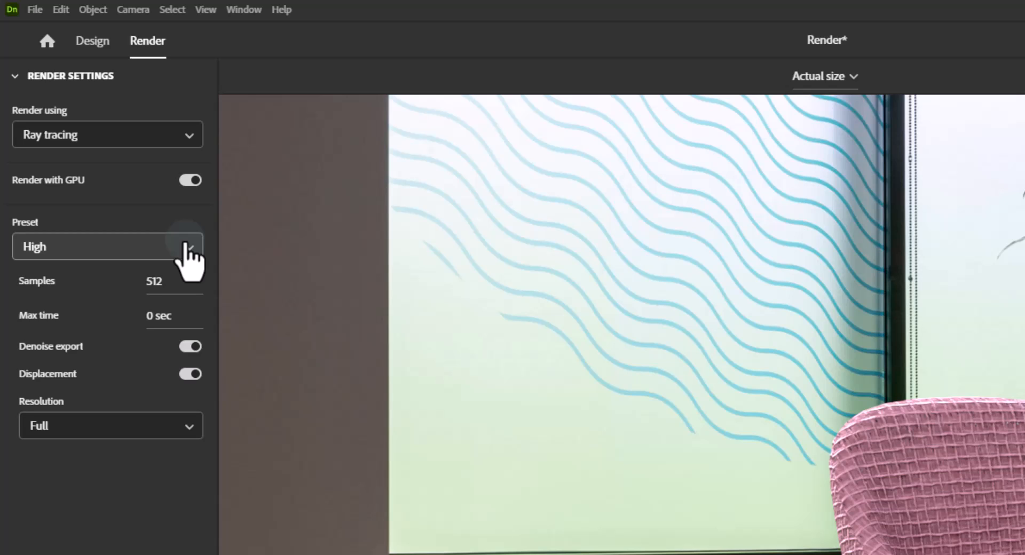
Try the Draft and Medium presets before settling on High with 512 samples.
click(107, 246)
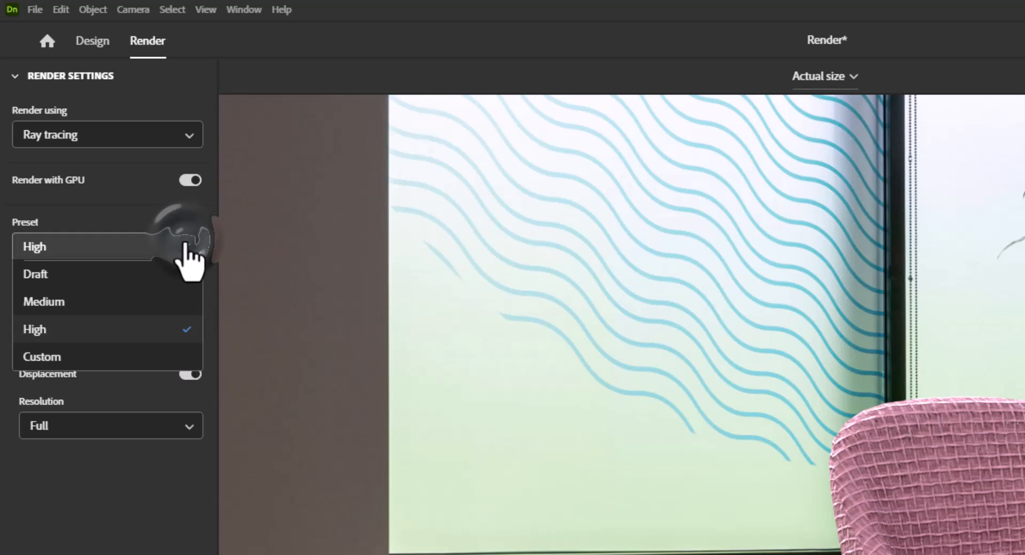
click(35, 274)
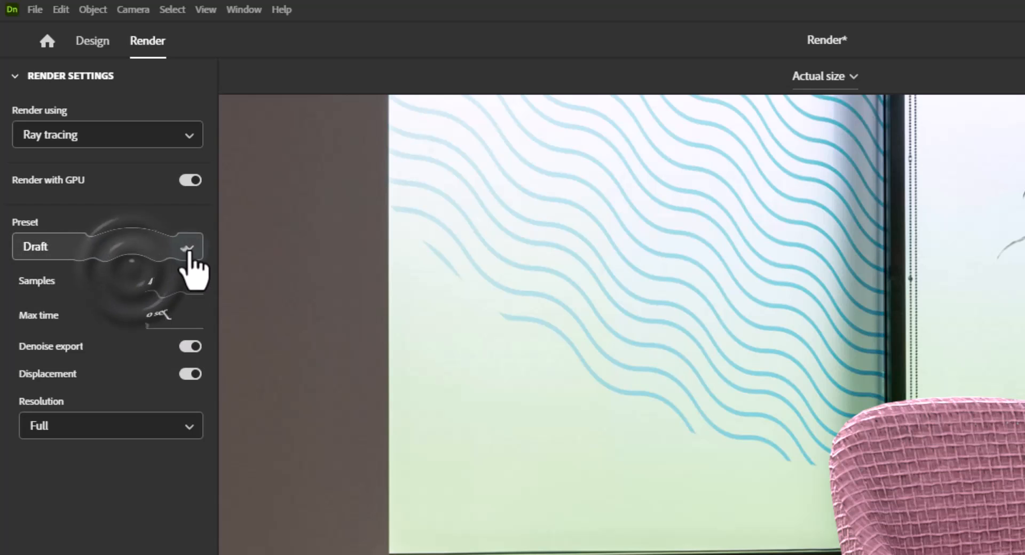
click(107, 246)
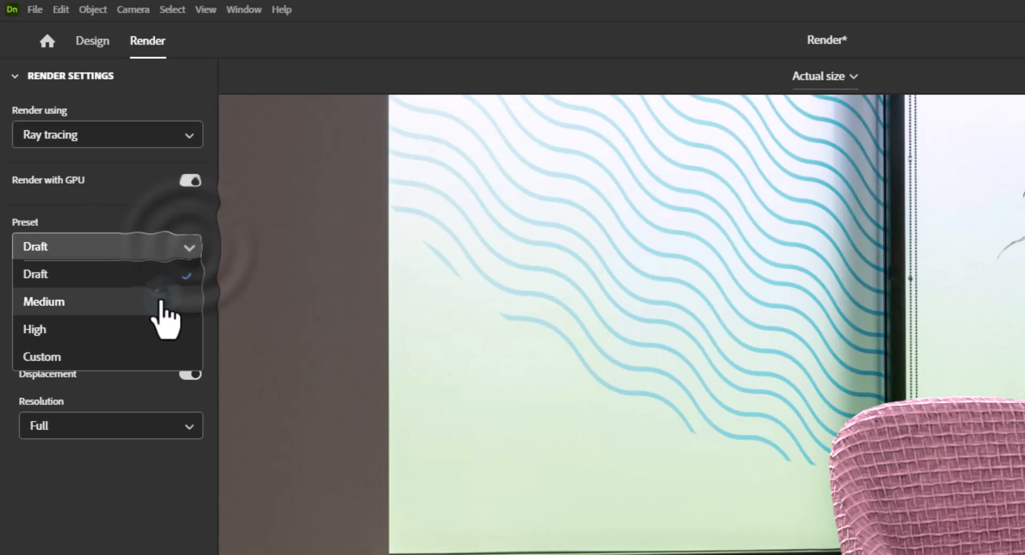
click(44, 301)
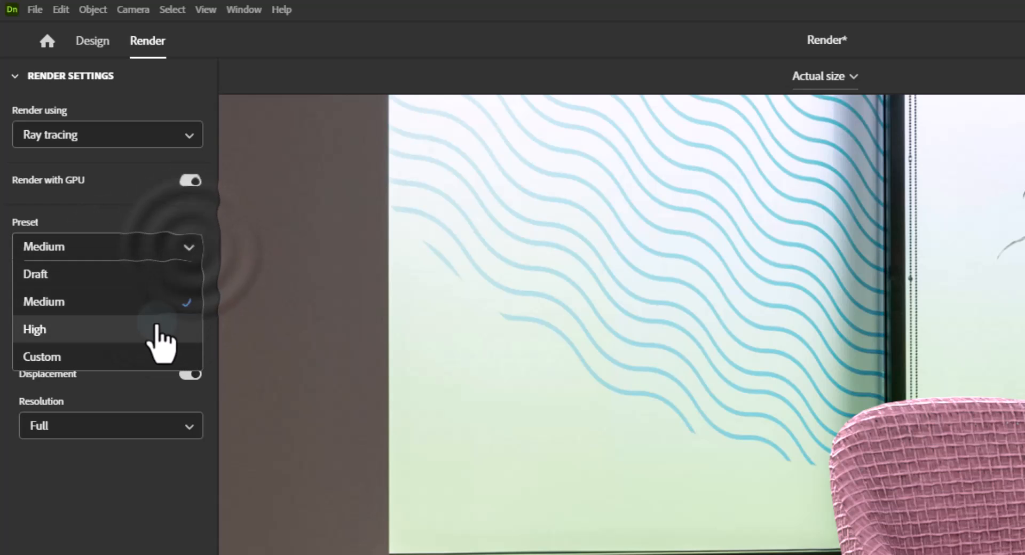
click(35, 328)
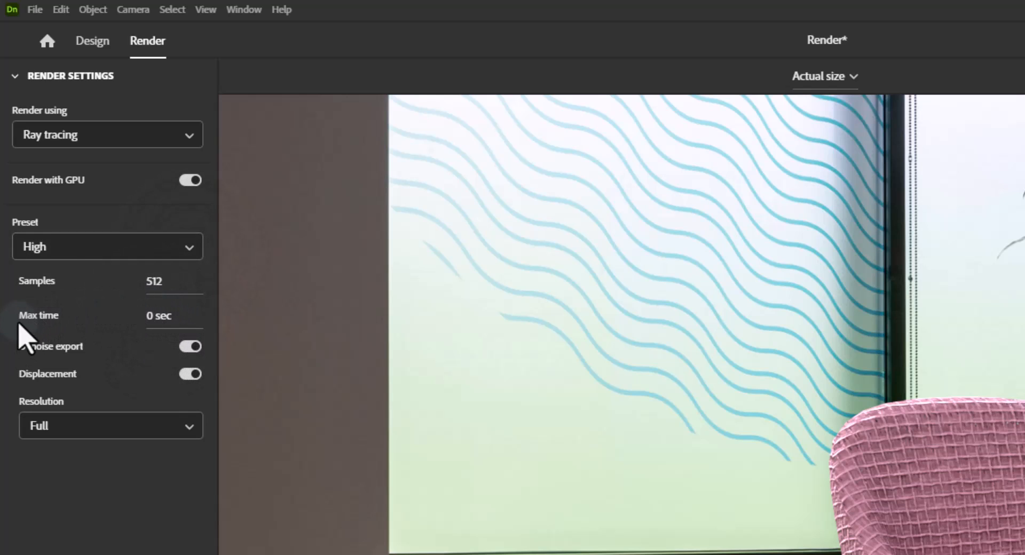
mouse_move(58, 285)
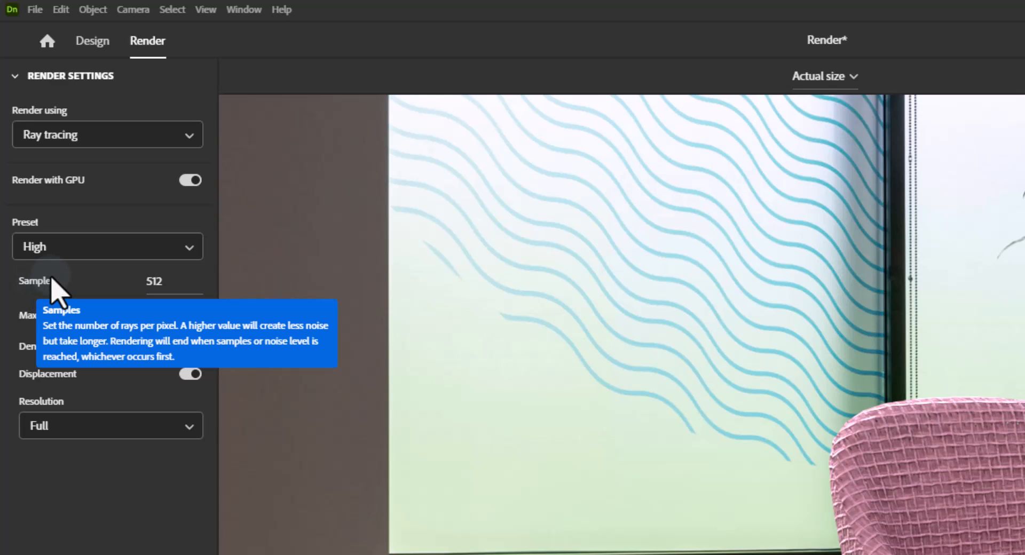
mouse_move(59, 291)
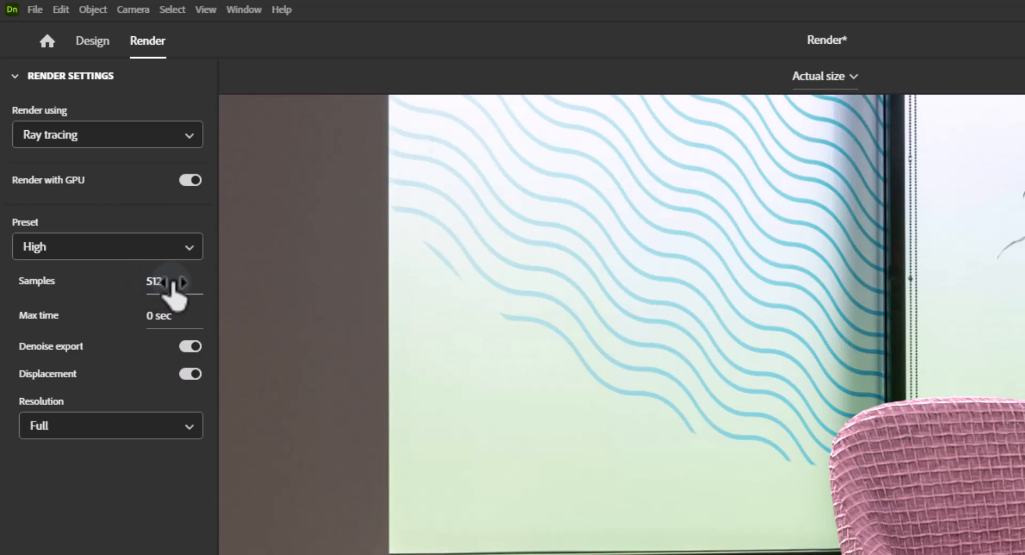
Edit the samples value, then switch the ray tracing preset to Medium (16 samples).
click(186, 282)
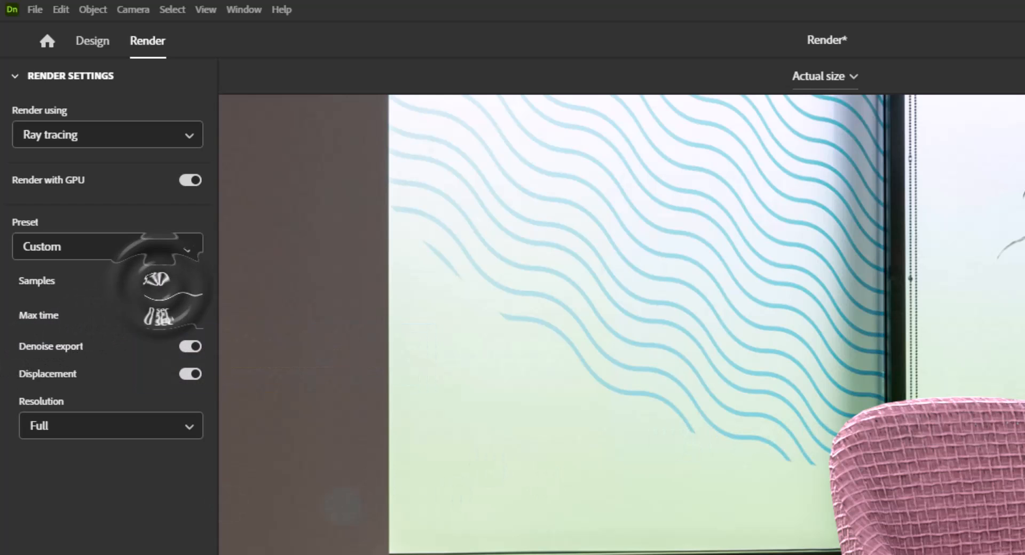
click(107, 247)
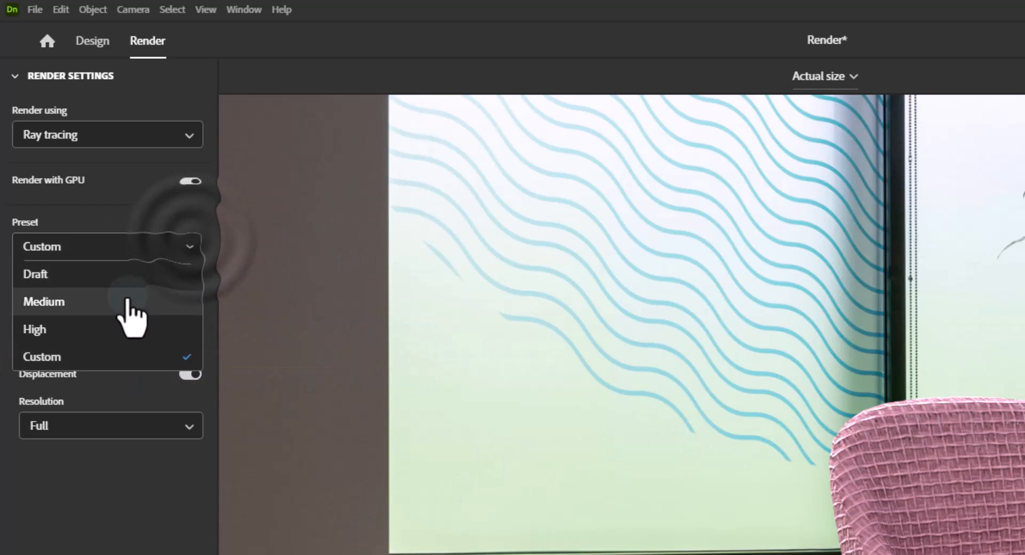
click(43, 302)
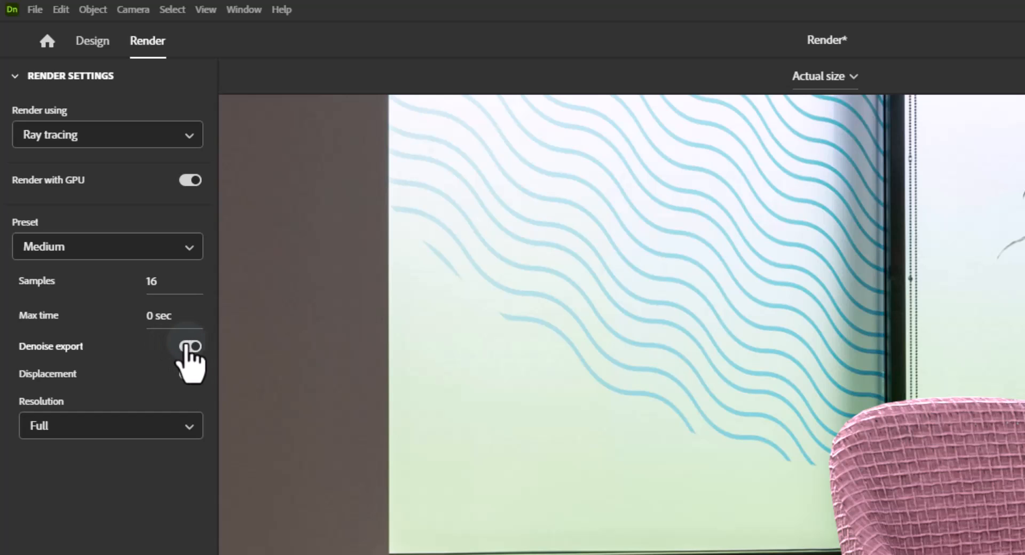
click(190, 345)
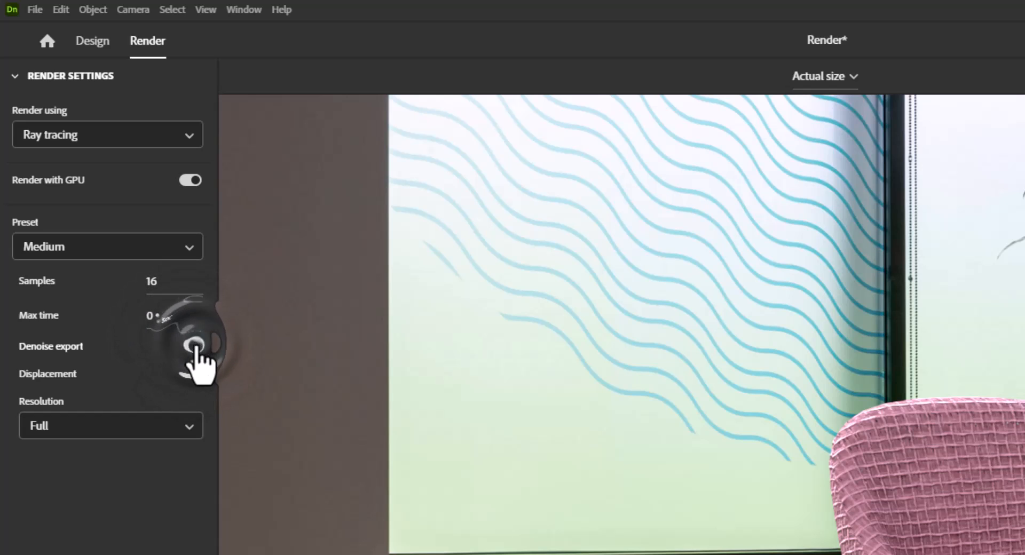
click(190, 347)
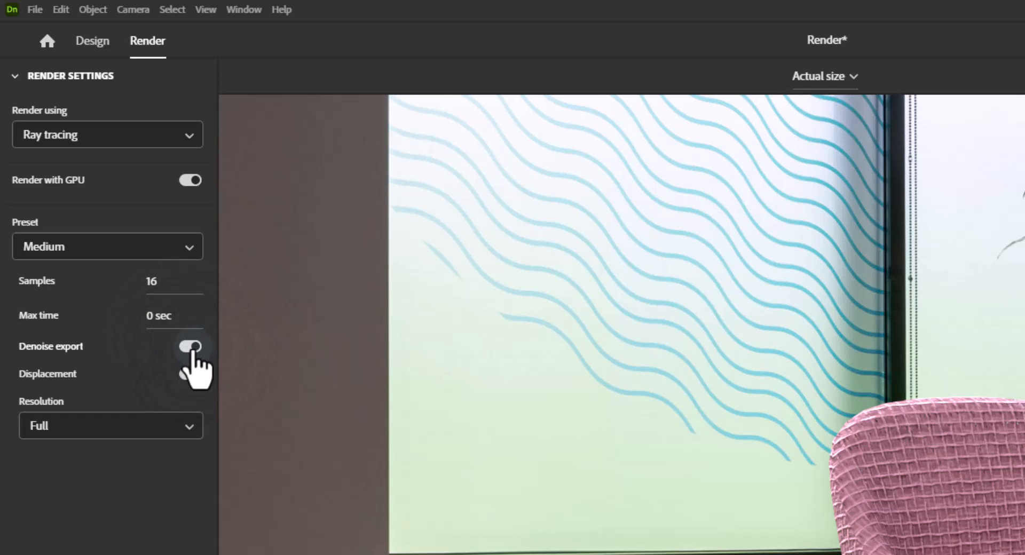
click(190, 346)
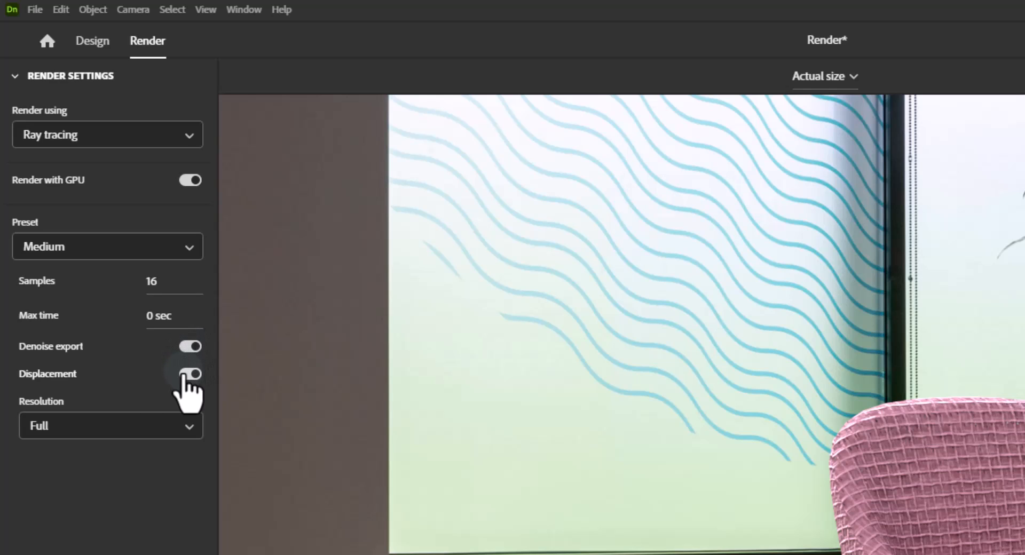
click(190, 373)
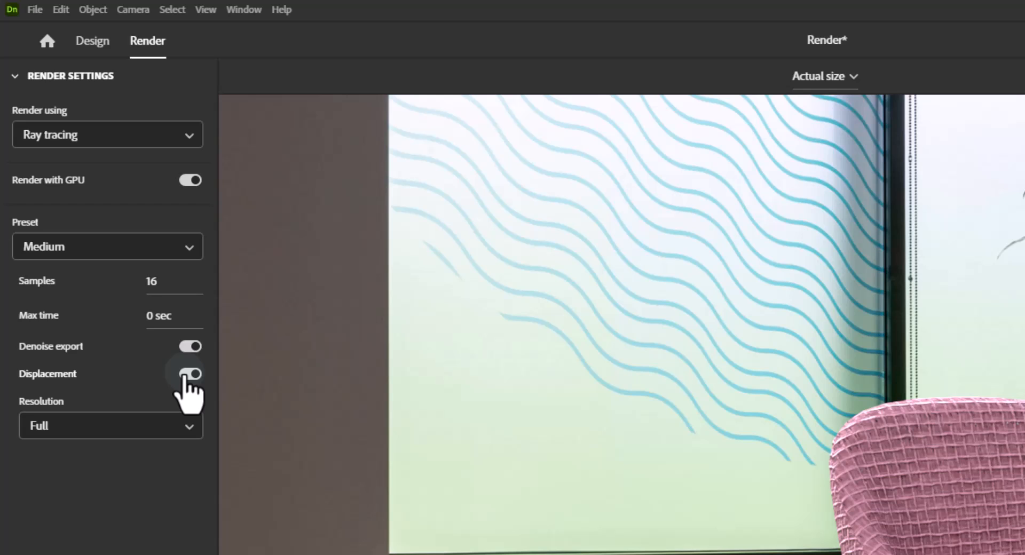
click(190, 373)
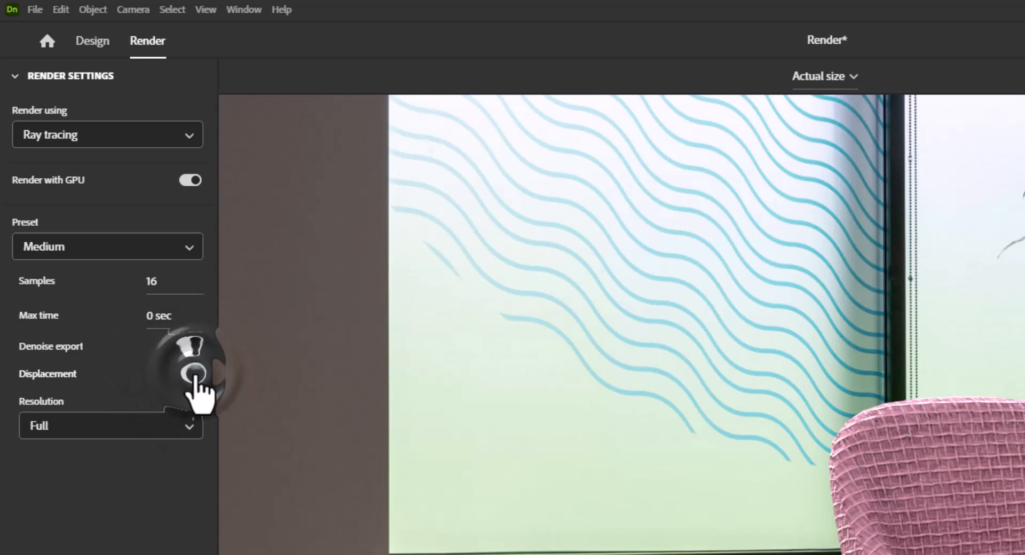
click(190, 373)
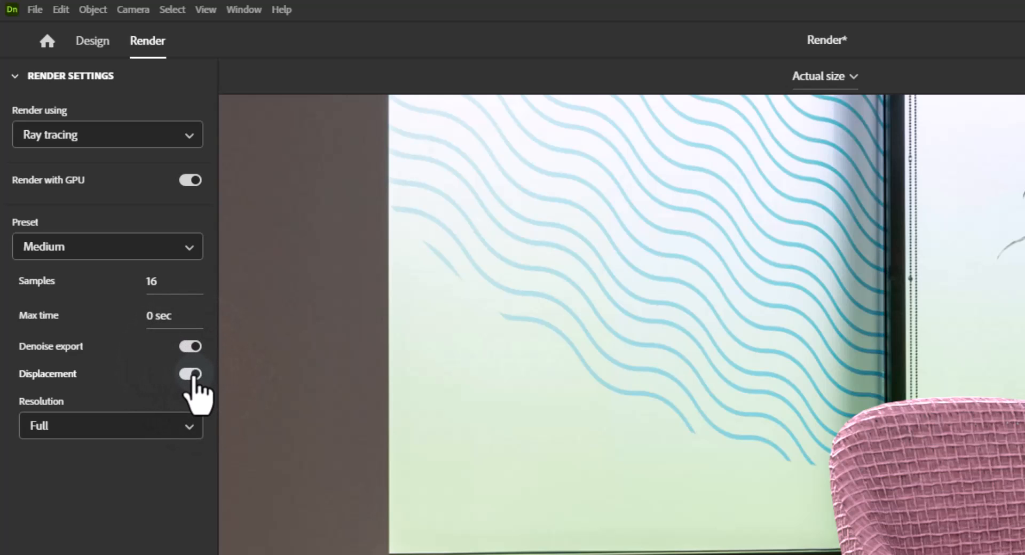
click(189, 373)
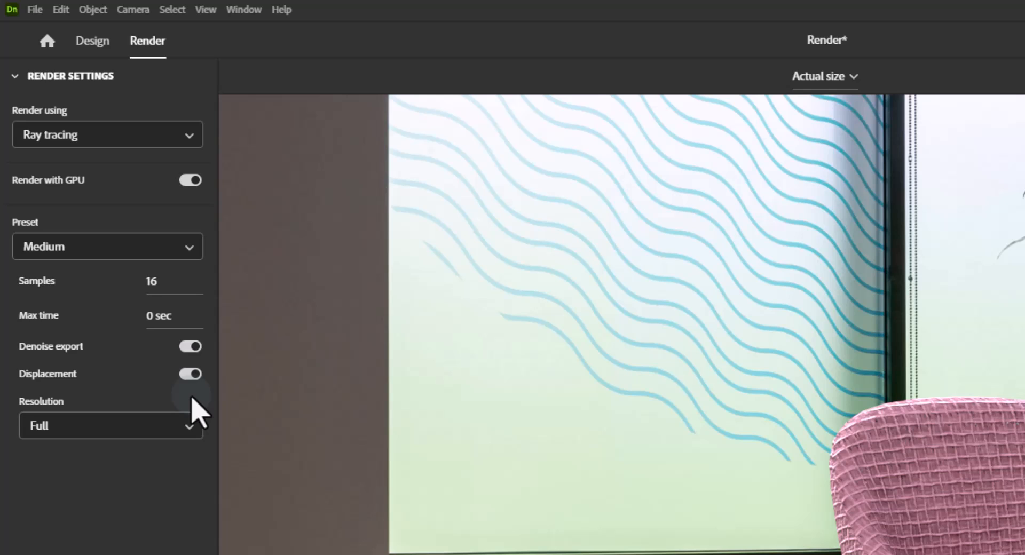
click(108, 425)
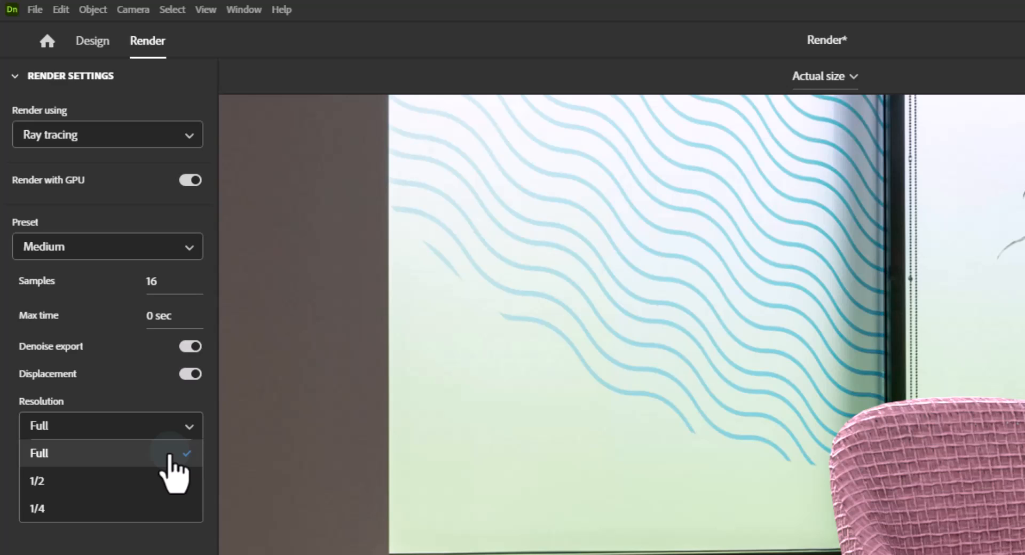
mouse_move(173, 487)
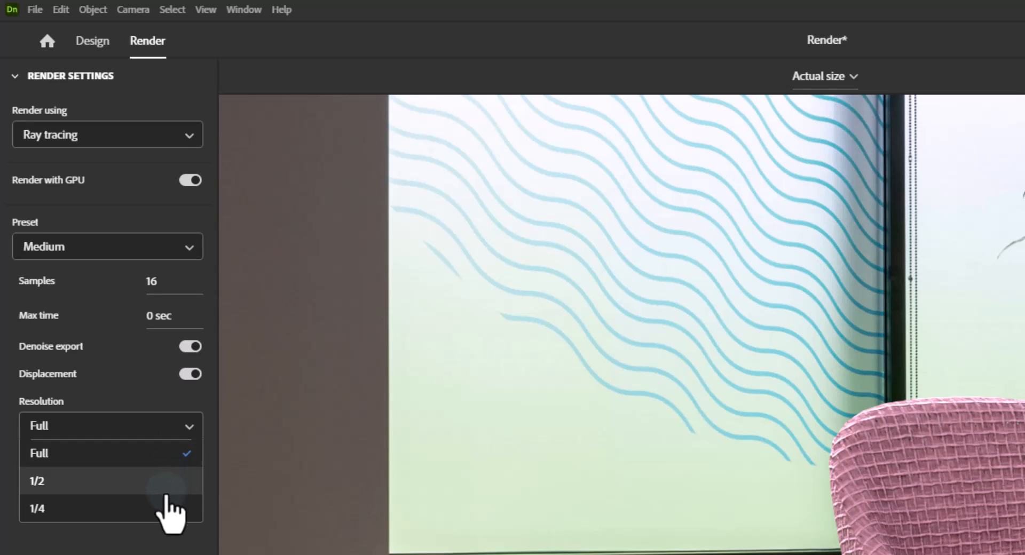
Choose 1/4 from the ray tracing Resolution dropdown.
click(37, 509)
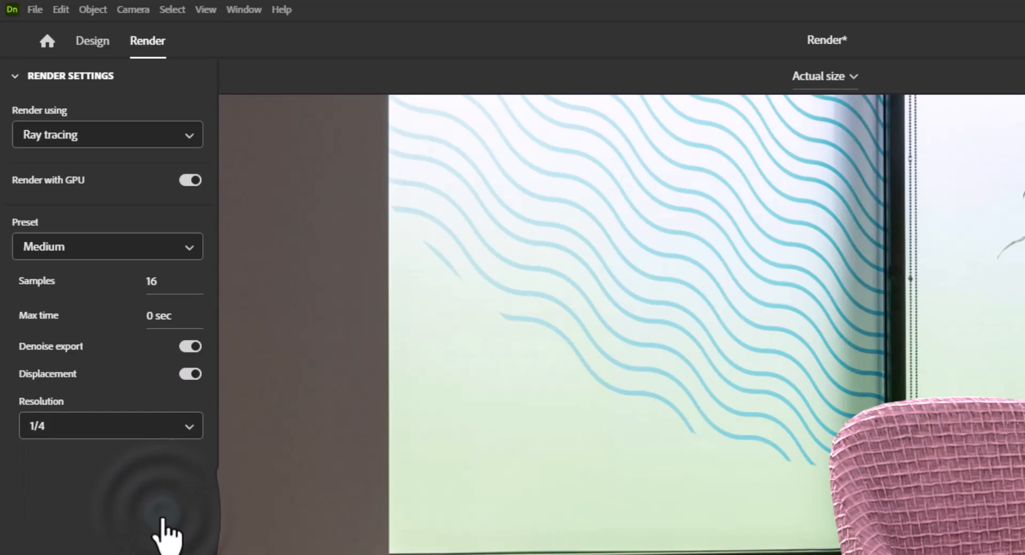